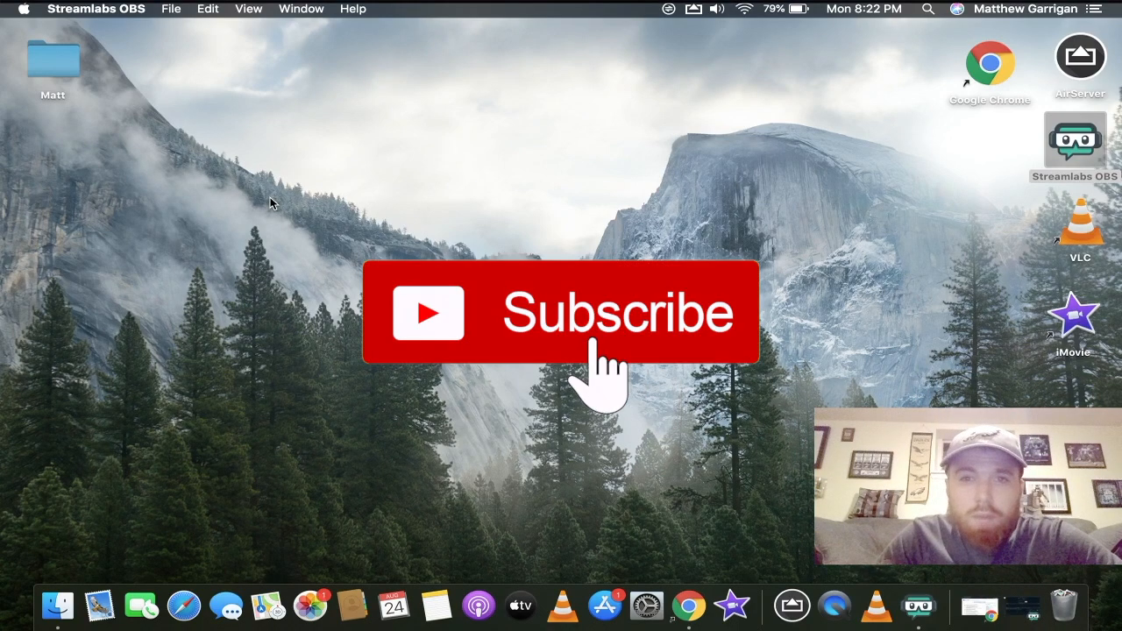
Launch Google Chrome and go to the openoffice.org homepage
left_click(561, 313)
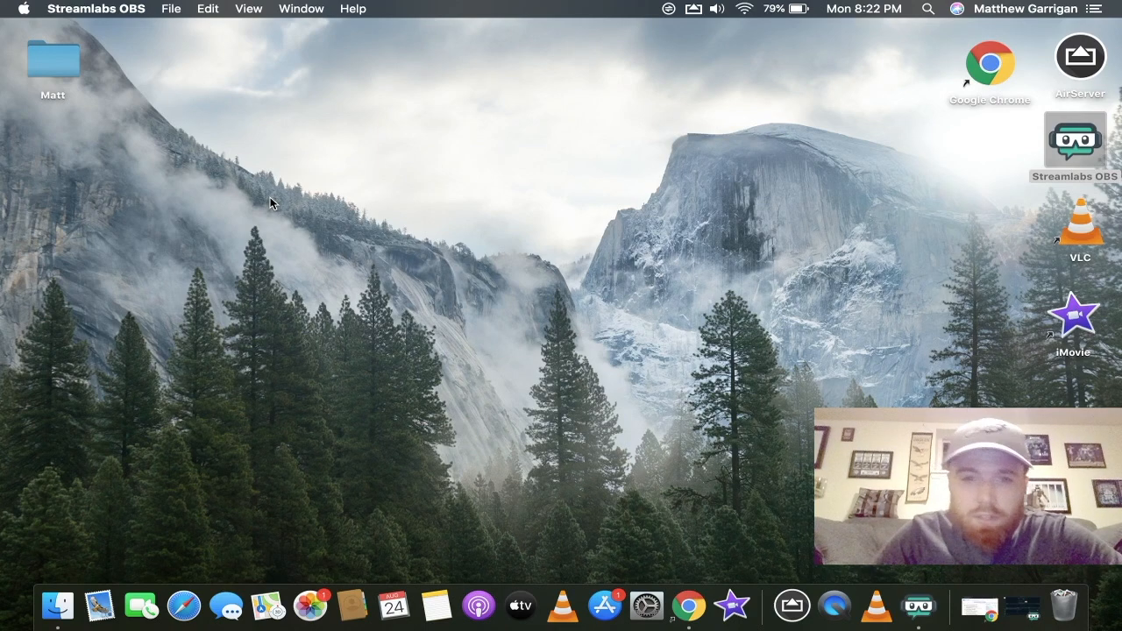
mouse_move(526, 276)
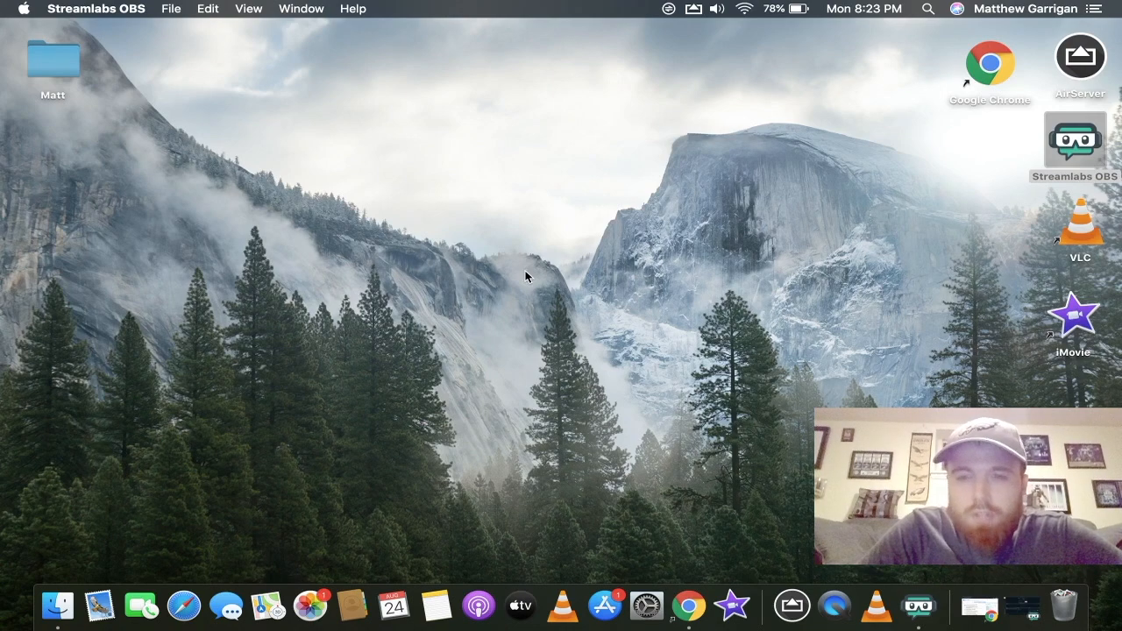
mouse_move(574, 314)
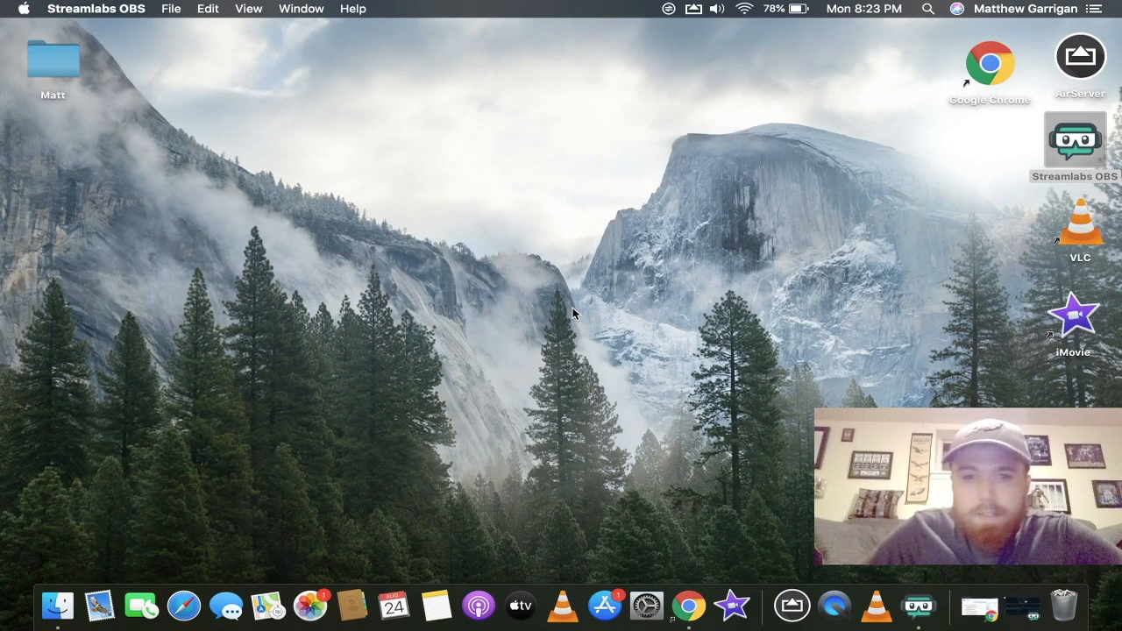
mouse_move(849, 306)
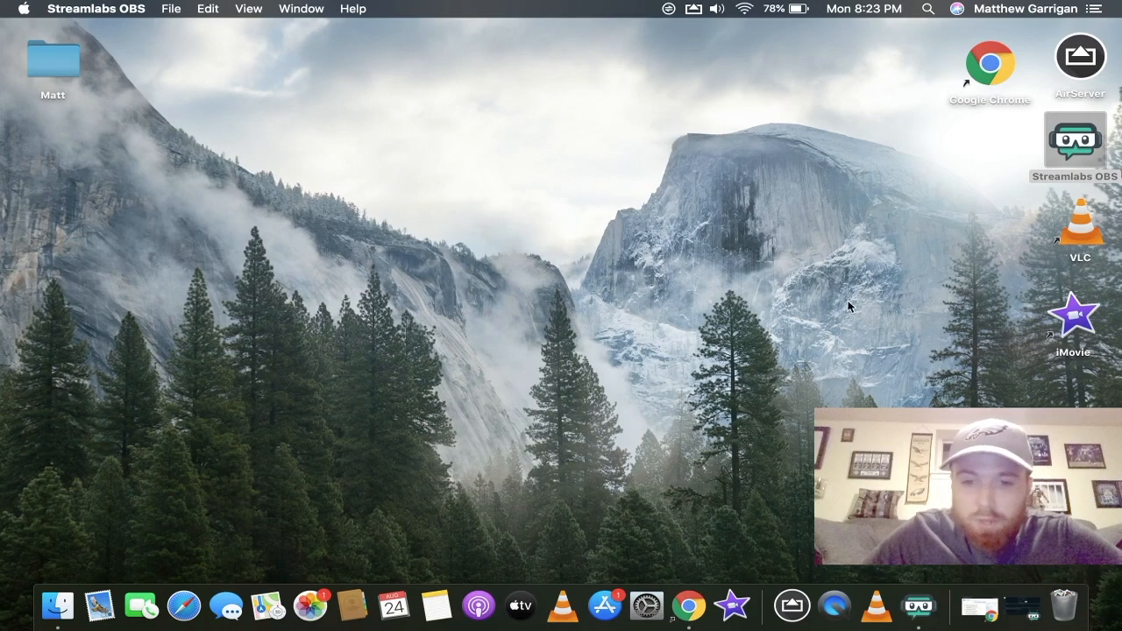
mouse_move(690, 345)
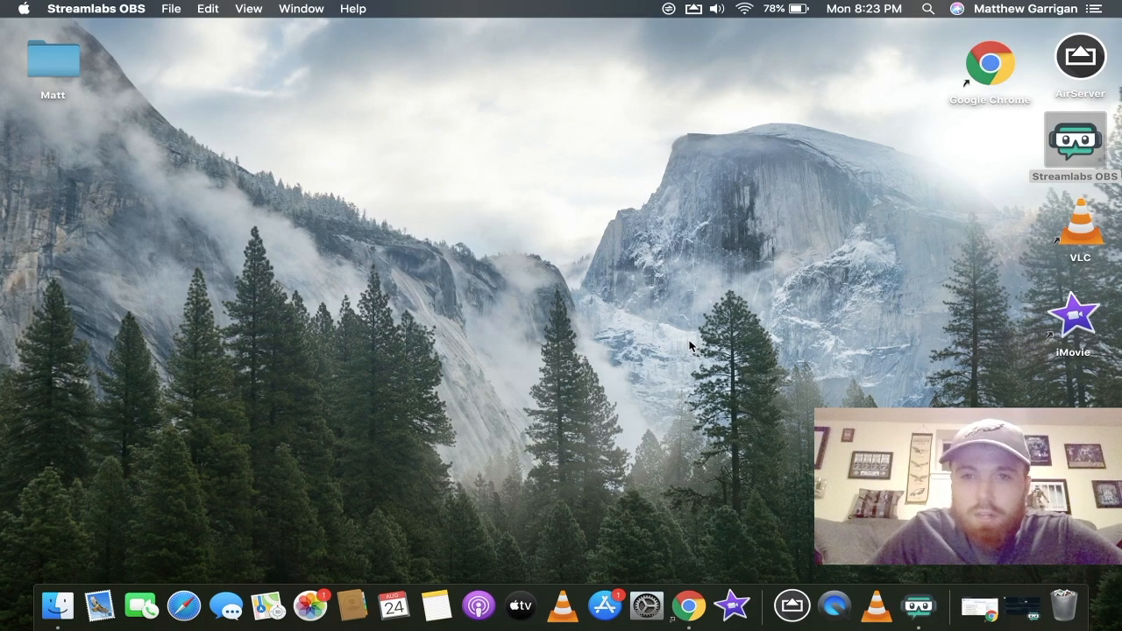
mouse_move(688, 605)
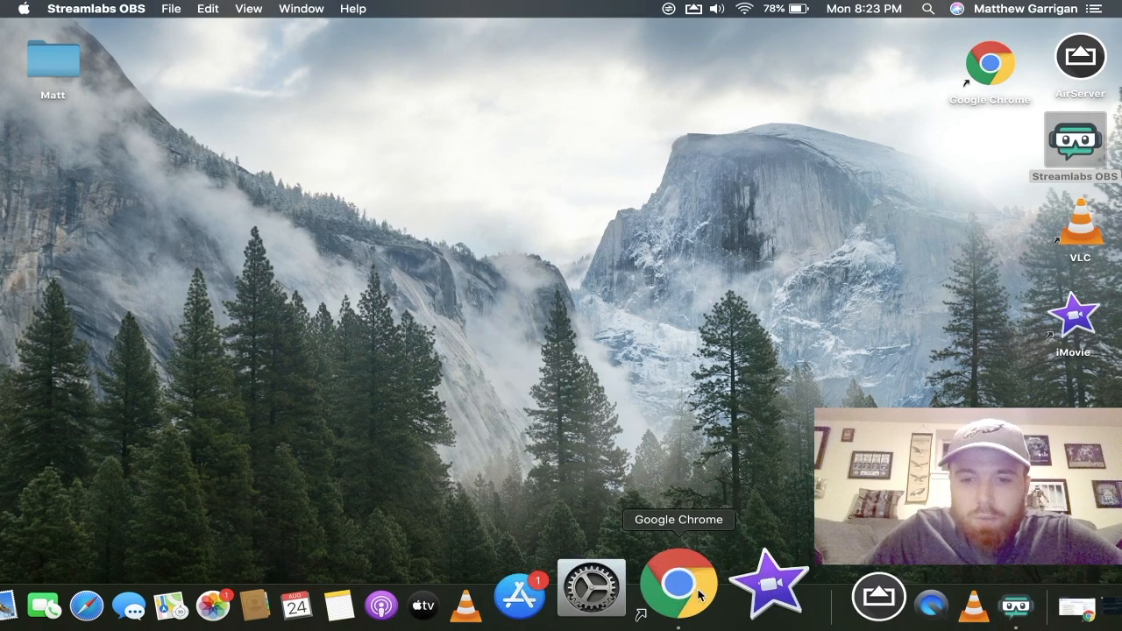
left_click(679, 582)
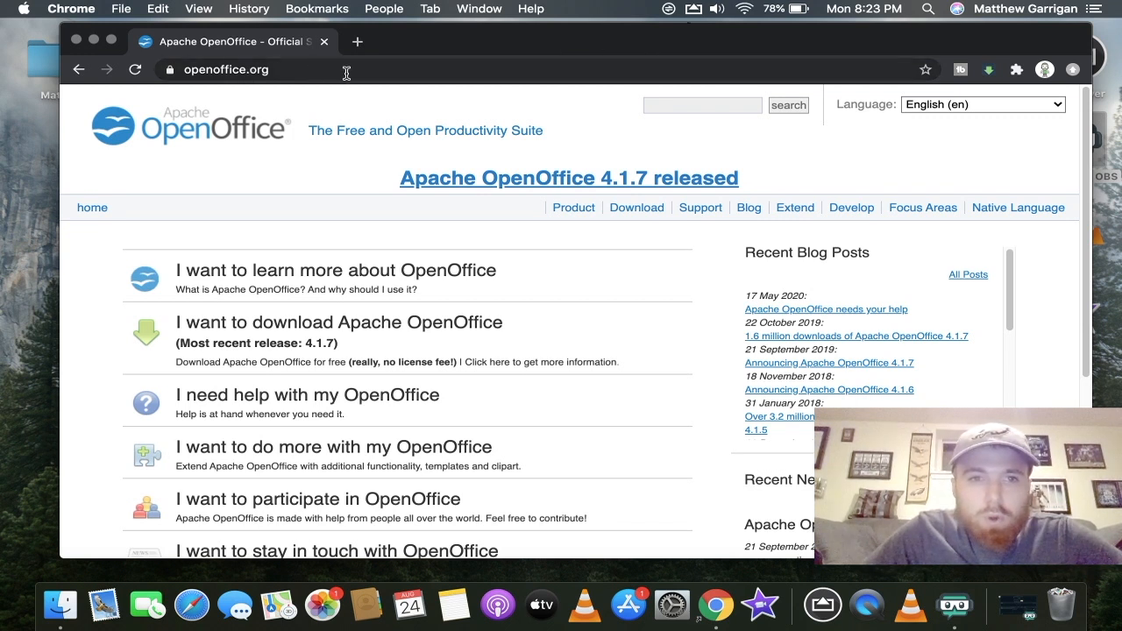
mouse_move(194, 86)
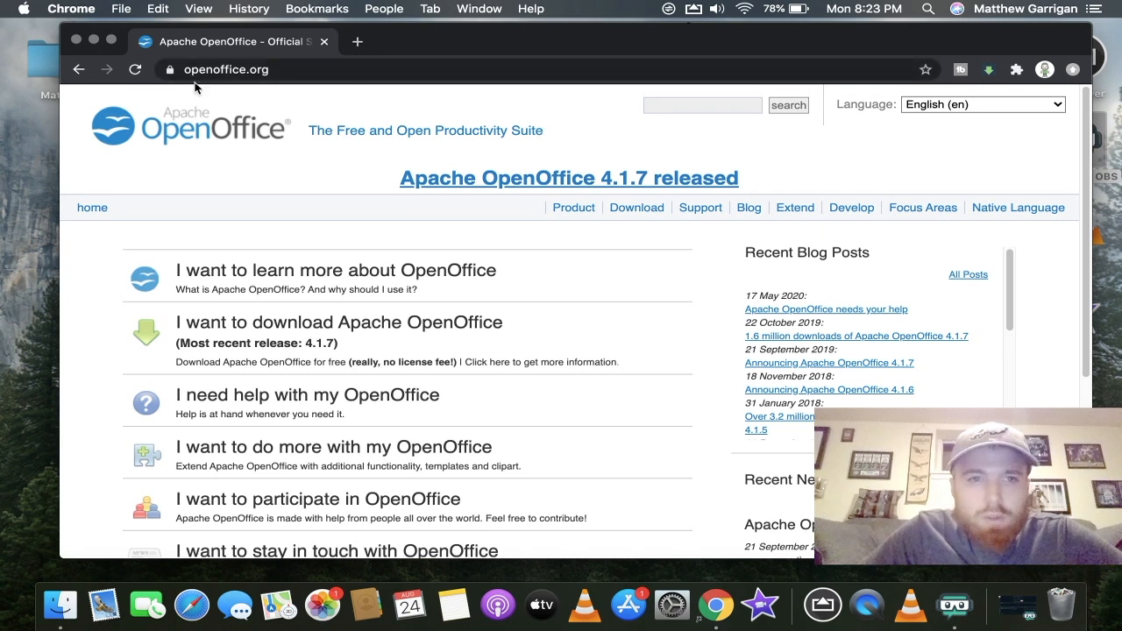
mouse_move(498, 147)
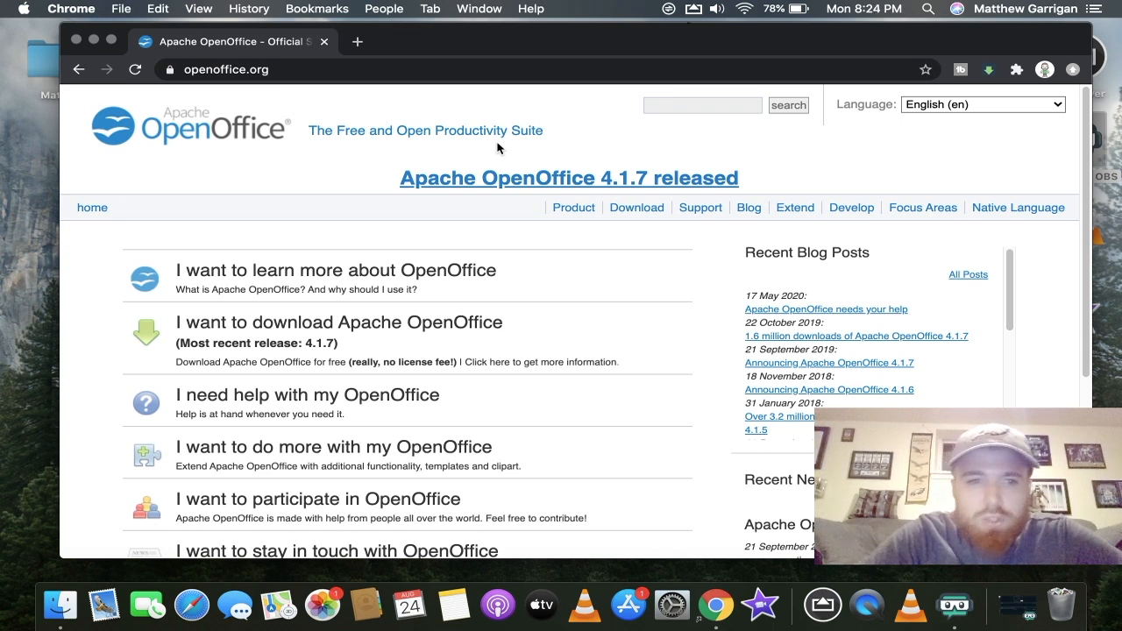
mouse_move(232, 329)
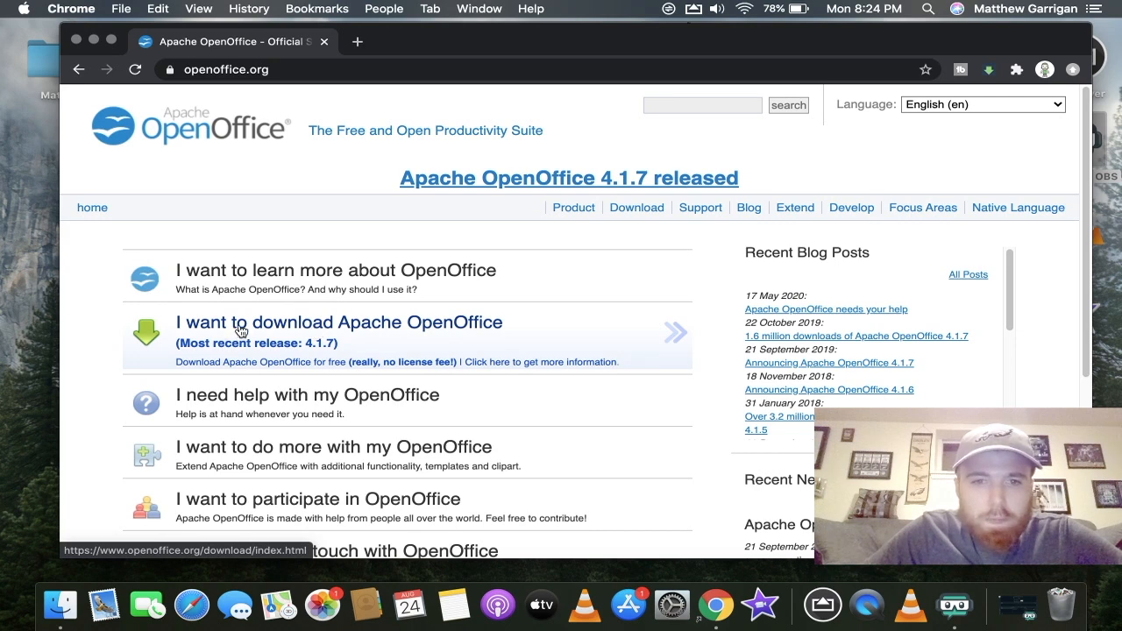
Open the download page preset to OS X (DMG), English [US], version 4.1.7
left_click(337, 322)
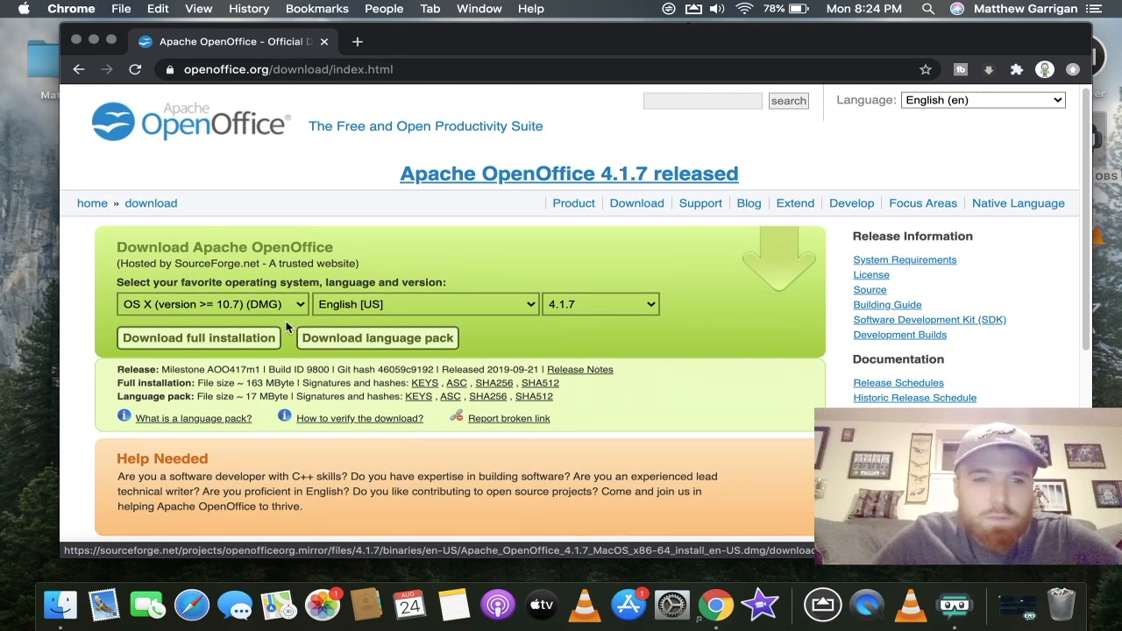
mouse_move(186, 322)
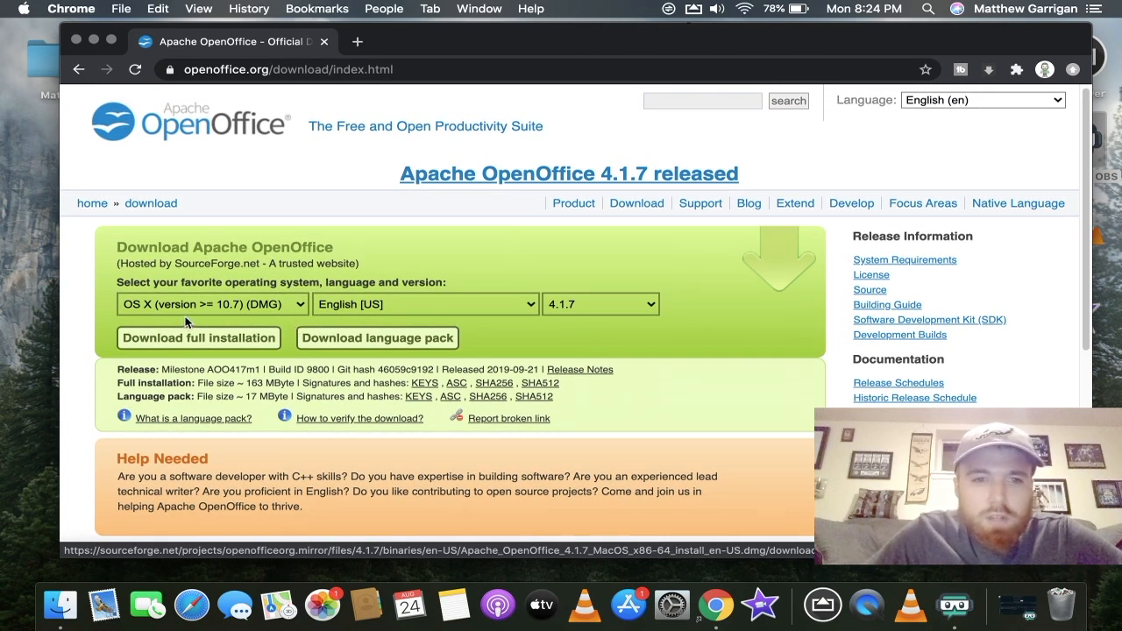
mouse_move(318, 303)
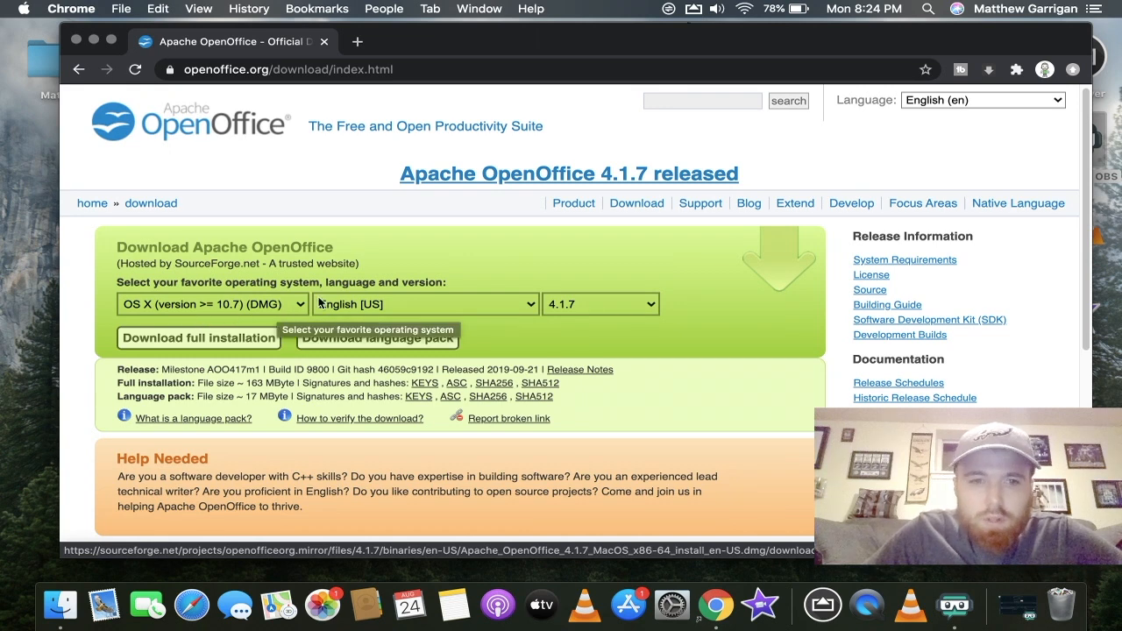
mouse_move(480, 304)
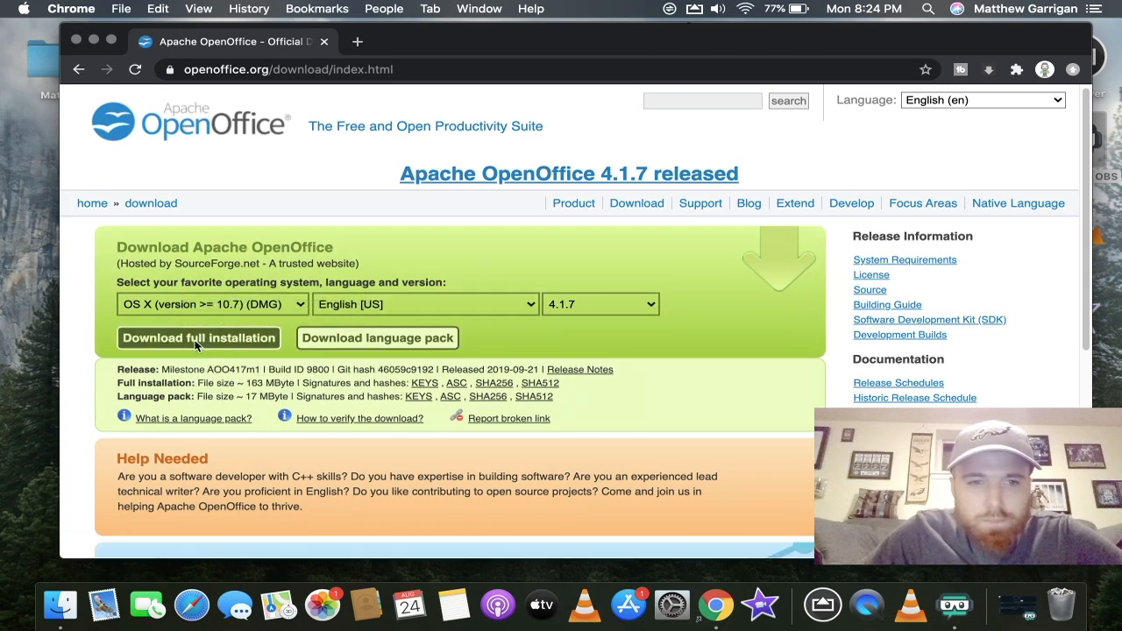
Start the full macOS installer download, reaching about 91 of 165 MB
left_click(199, 338)
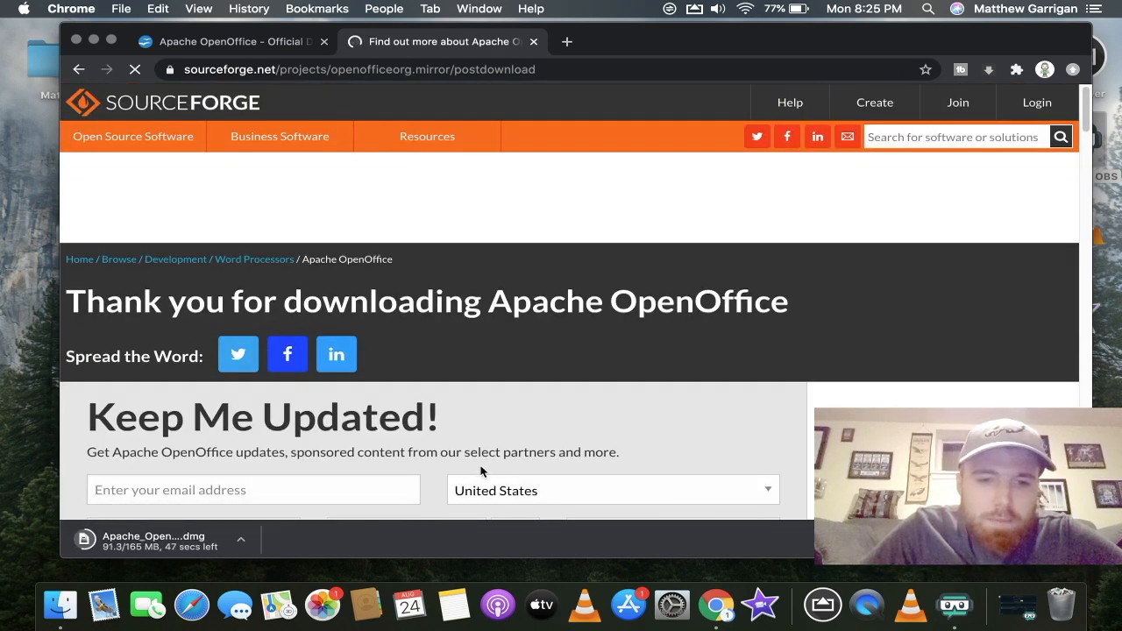
Wait while the OpenOffice DMG download reaches about 143 of 165 MB
scroll("down", 3)
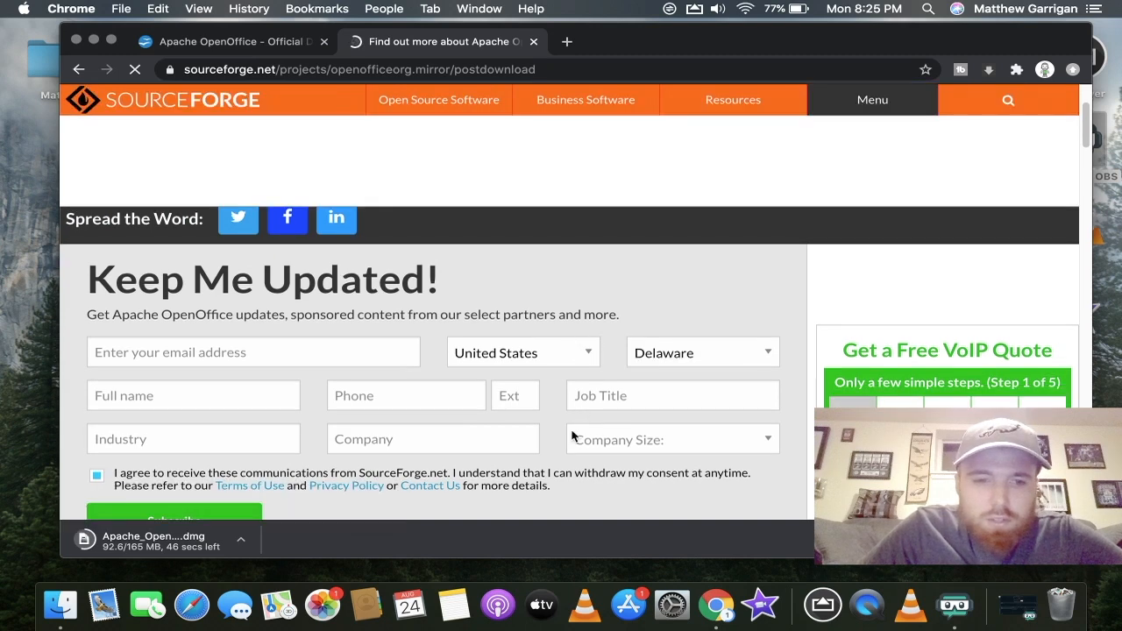
scroll("down", 3)
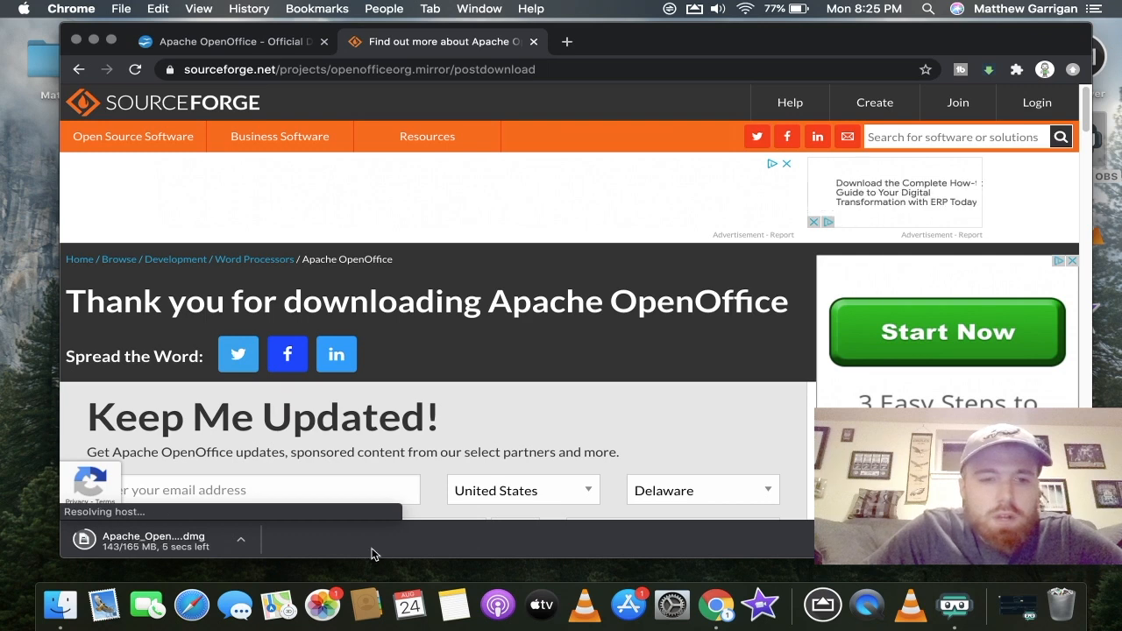
mouse_move(445, 216)
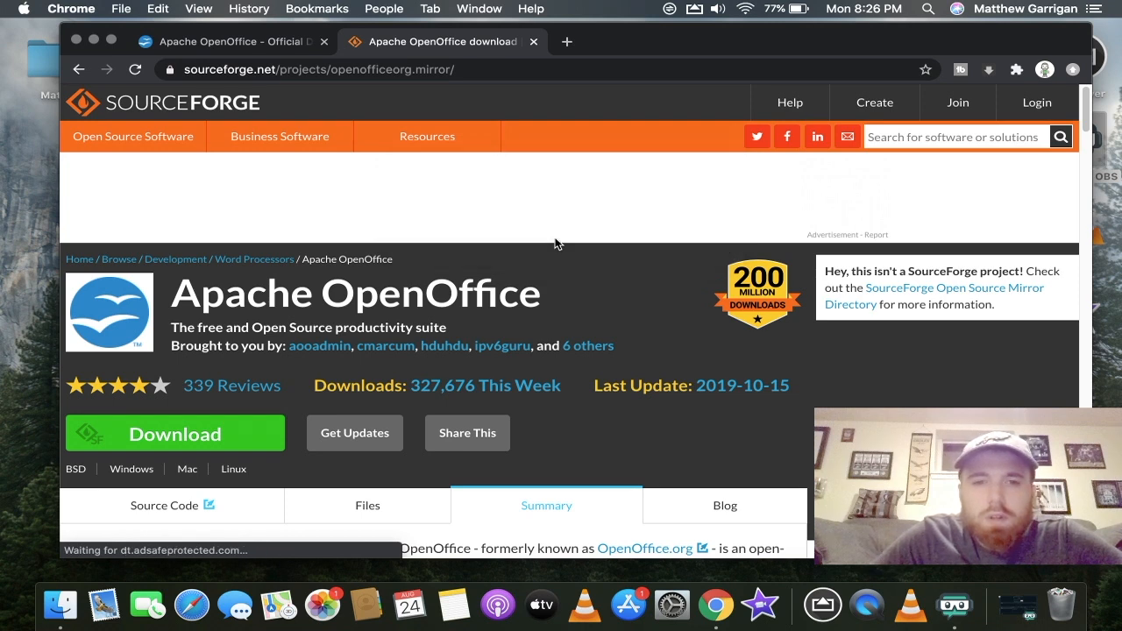
mouse_move(200, 138)
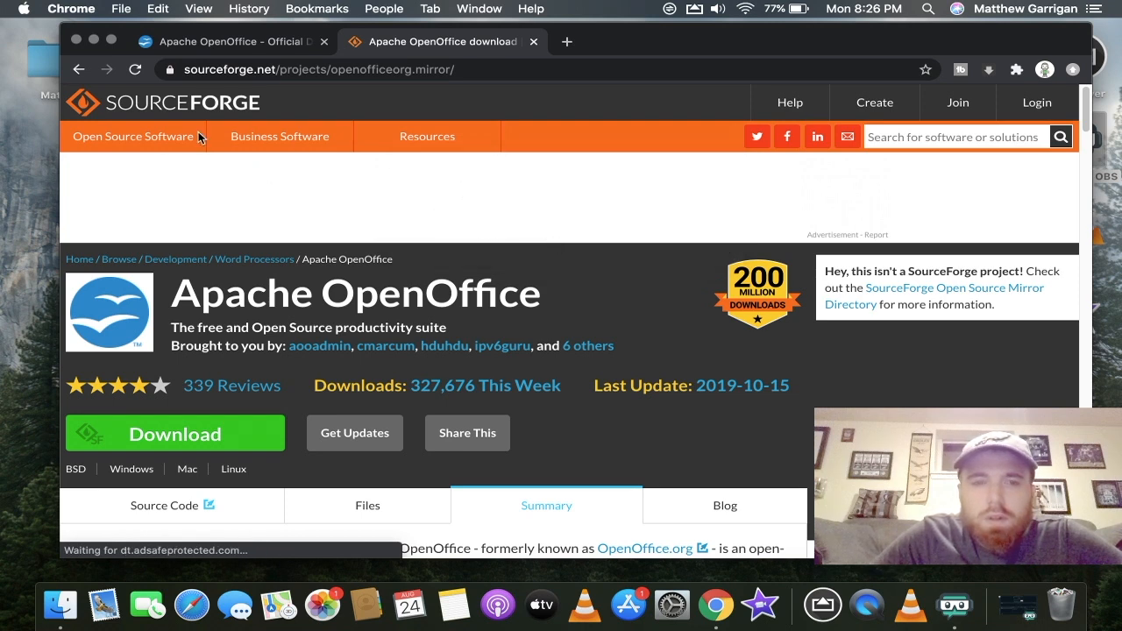
mouse_move(637, 41)
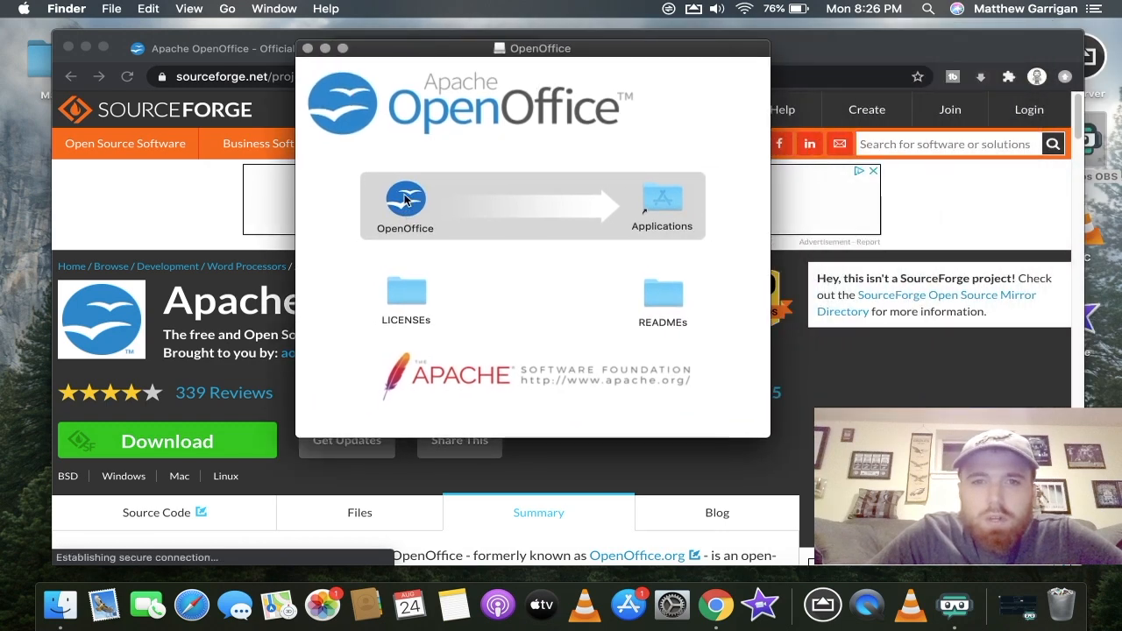
Copy OpenOffice from the disk image into Applications and close the installer window
left_click_drag(405, 198, 538, 206)
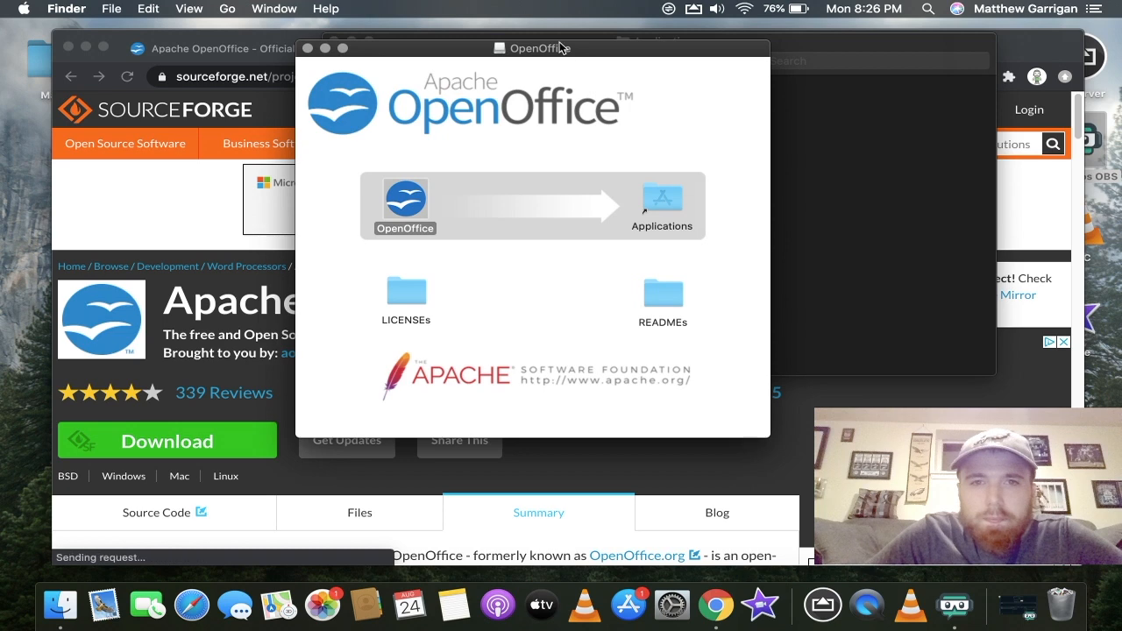
left_click_drag(404, 197, 661, 197)
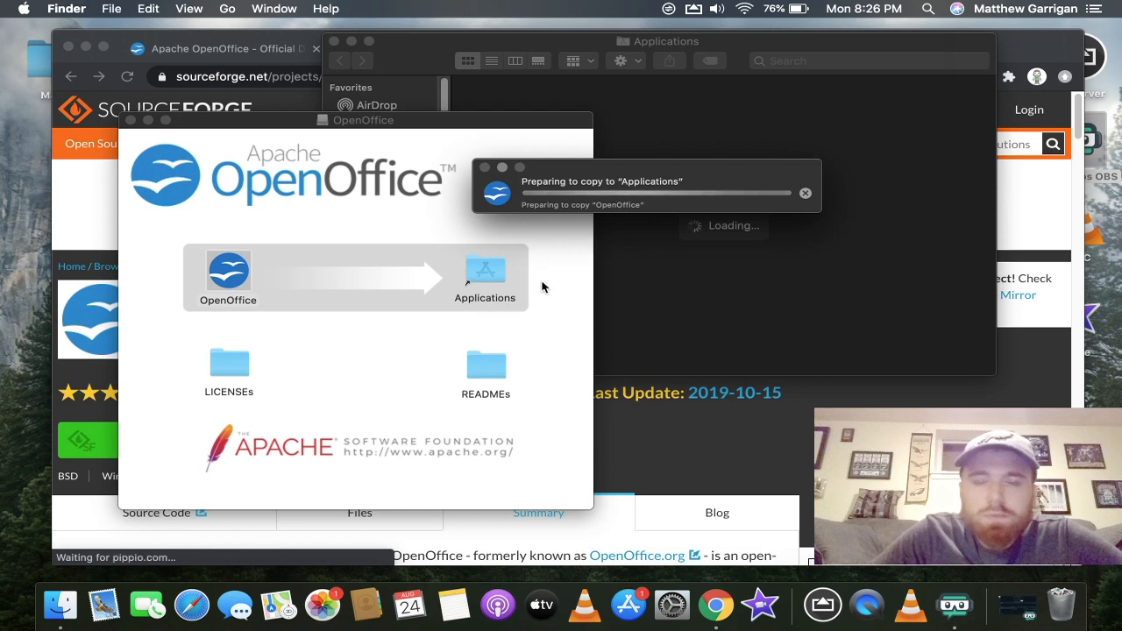
mouse_move(492, 317)
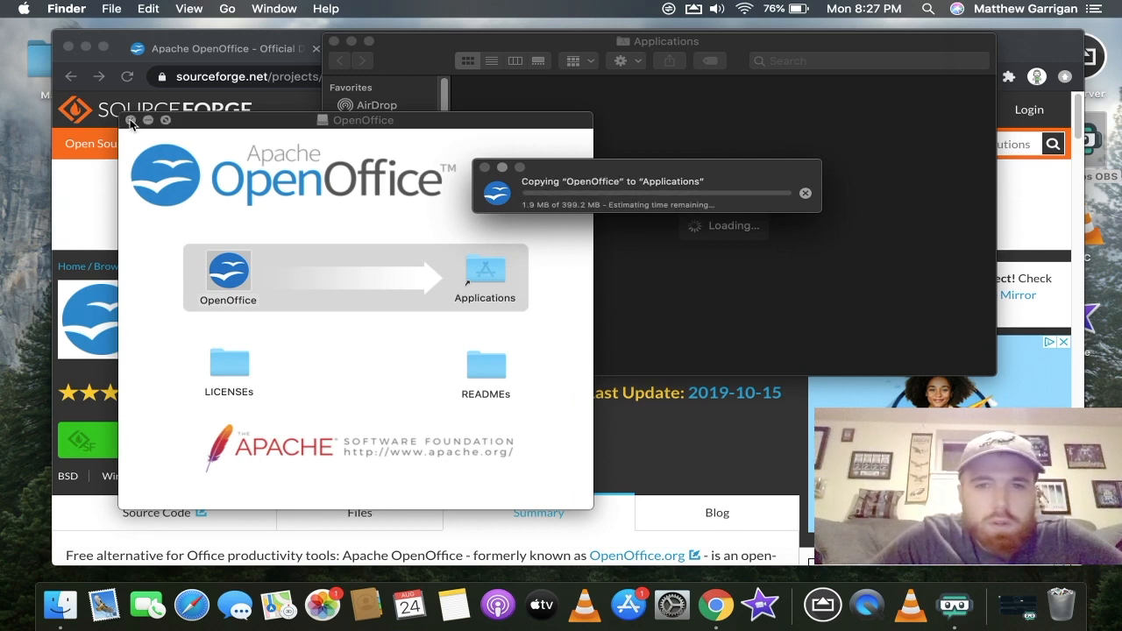
left_click(131, 120)
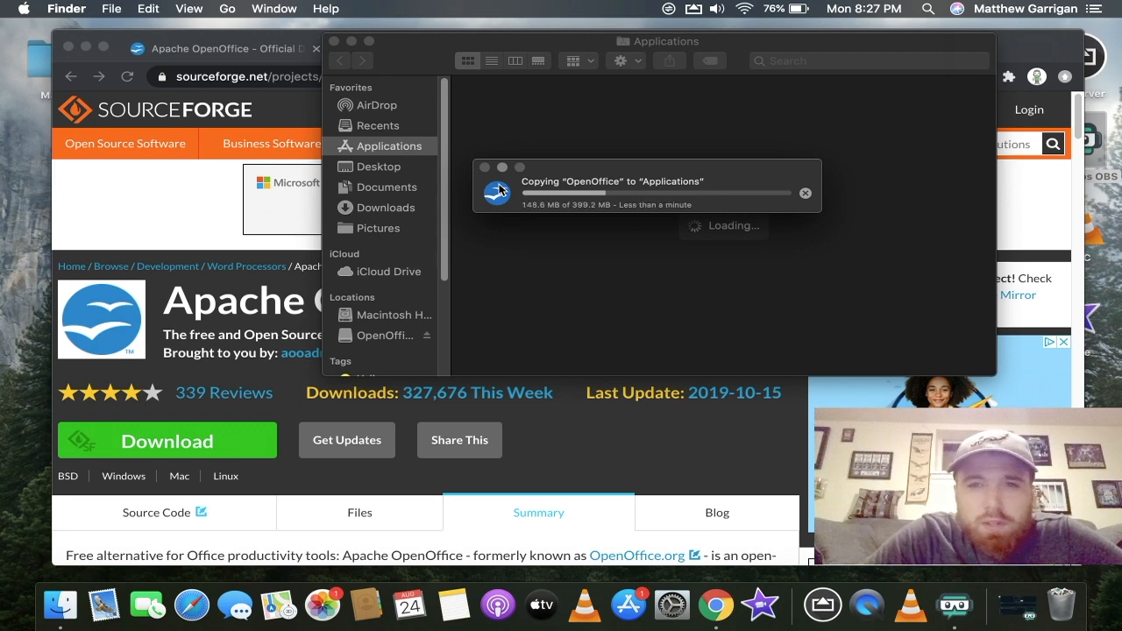
scroll("down", 3)
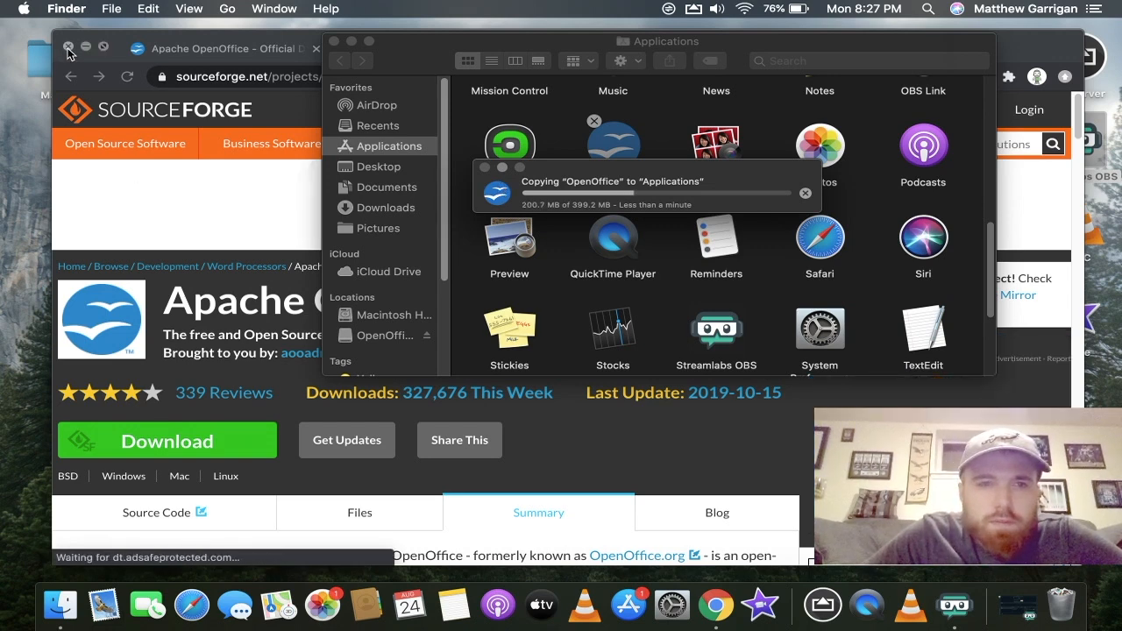
Close Chrome and launch OpenOffice from Applications, bringing up the downloaded-app prompt
left_click(67, 47)
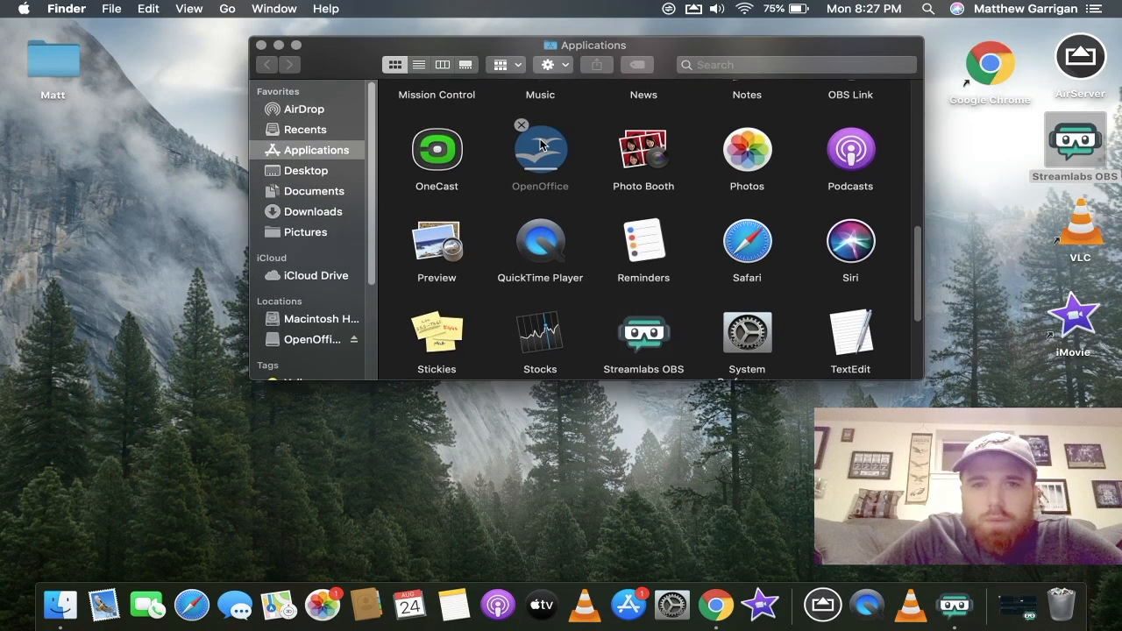
left_click(540, 149)
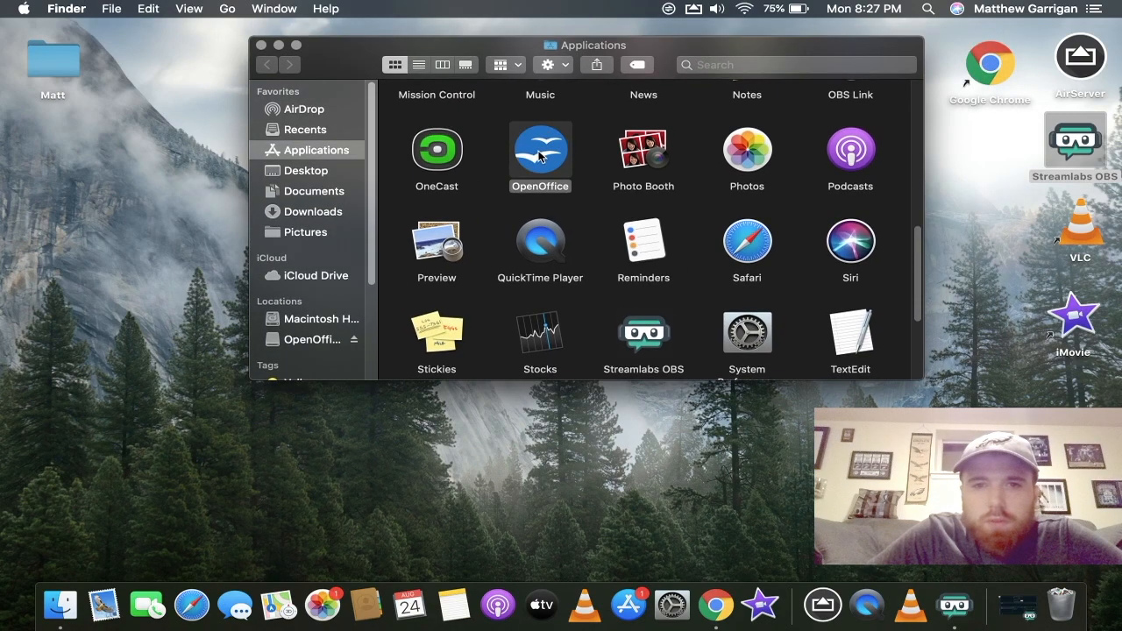
double_click(540, 149)
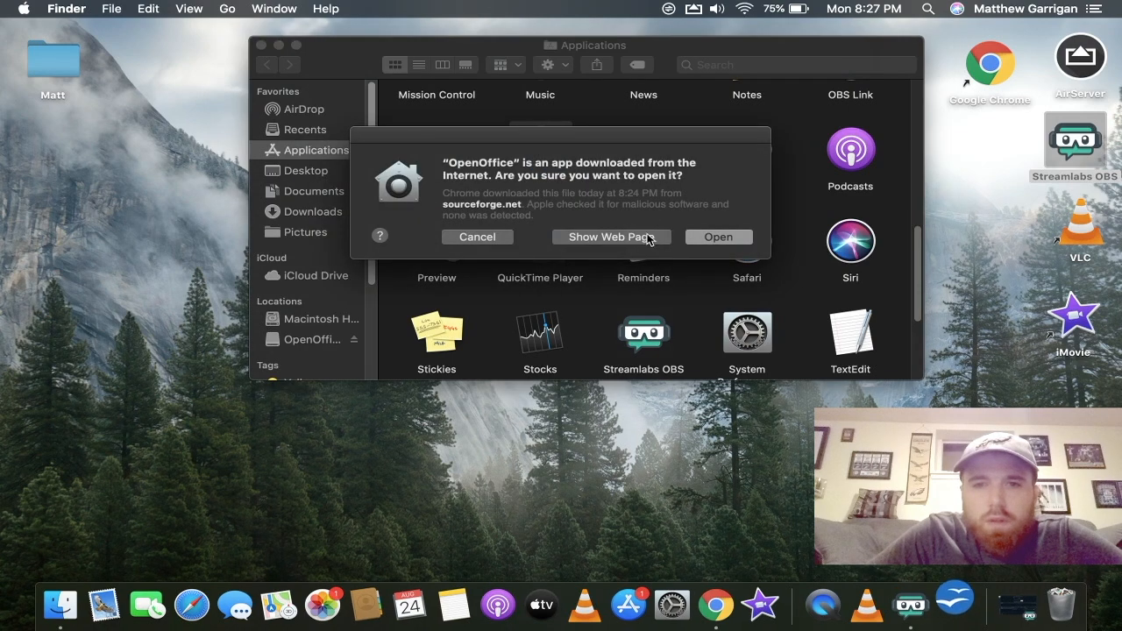
mouse_move(673, 212)
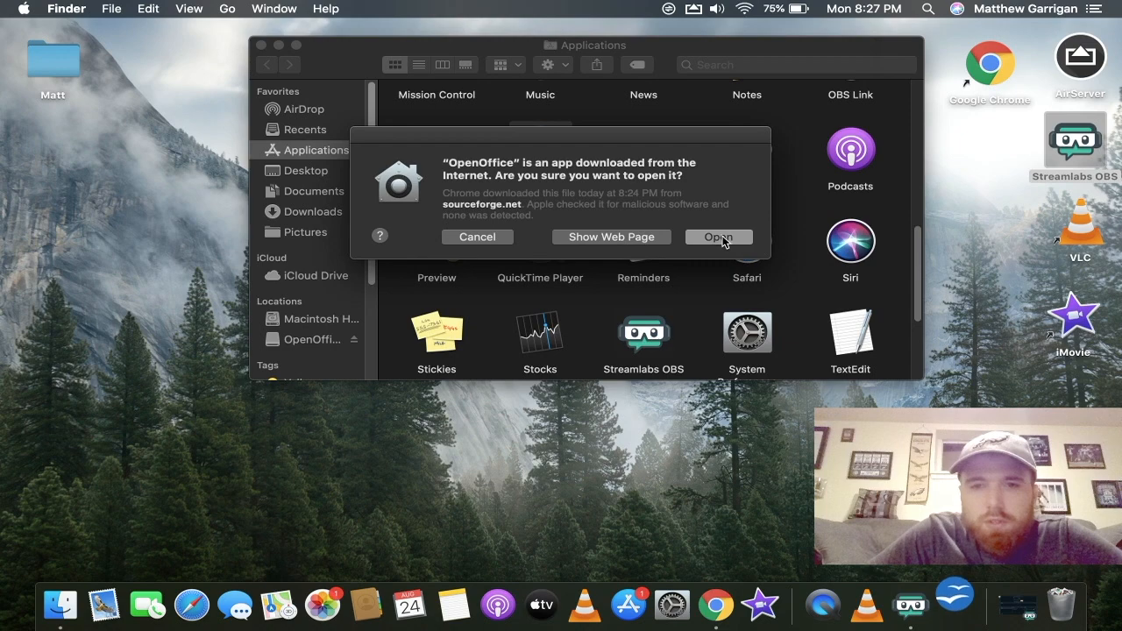
Close the Applications window and advance the welcome wizard to the user name page
left_click(718, 237)
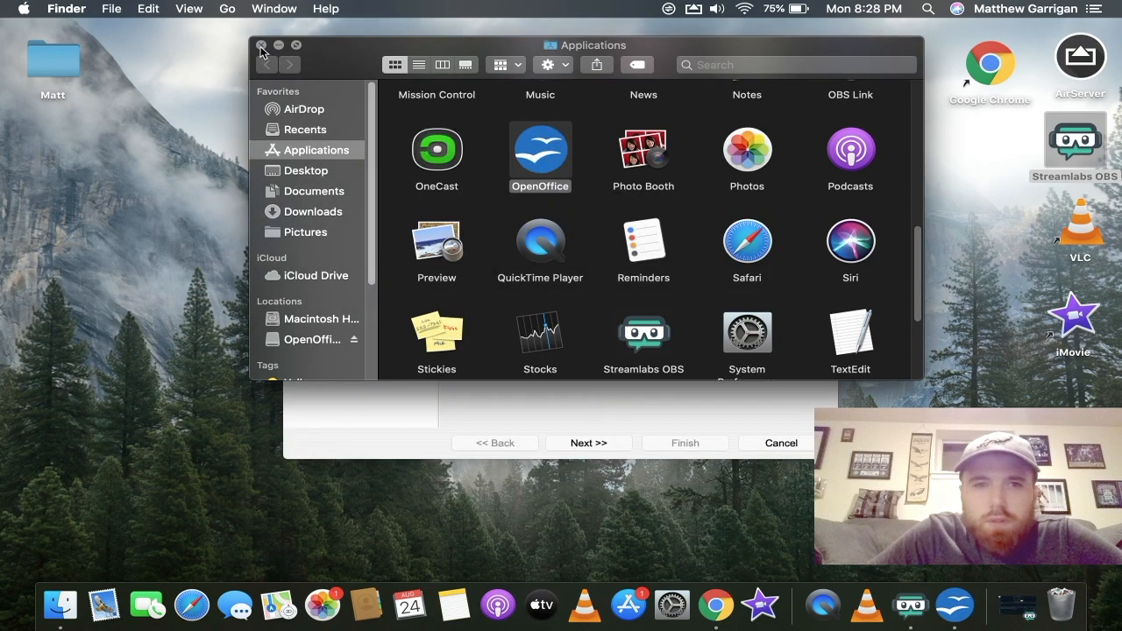
left_click(260, 44)
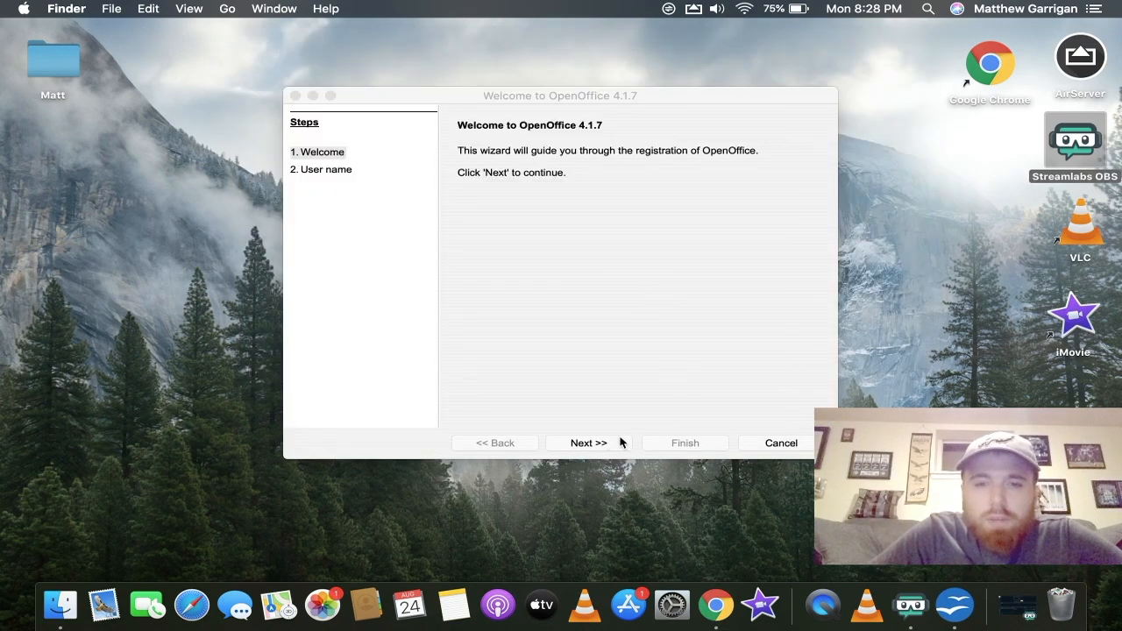
left_click(588, 443)
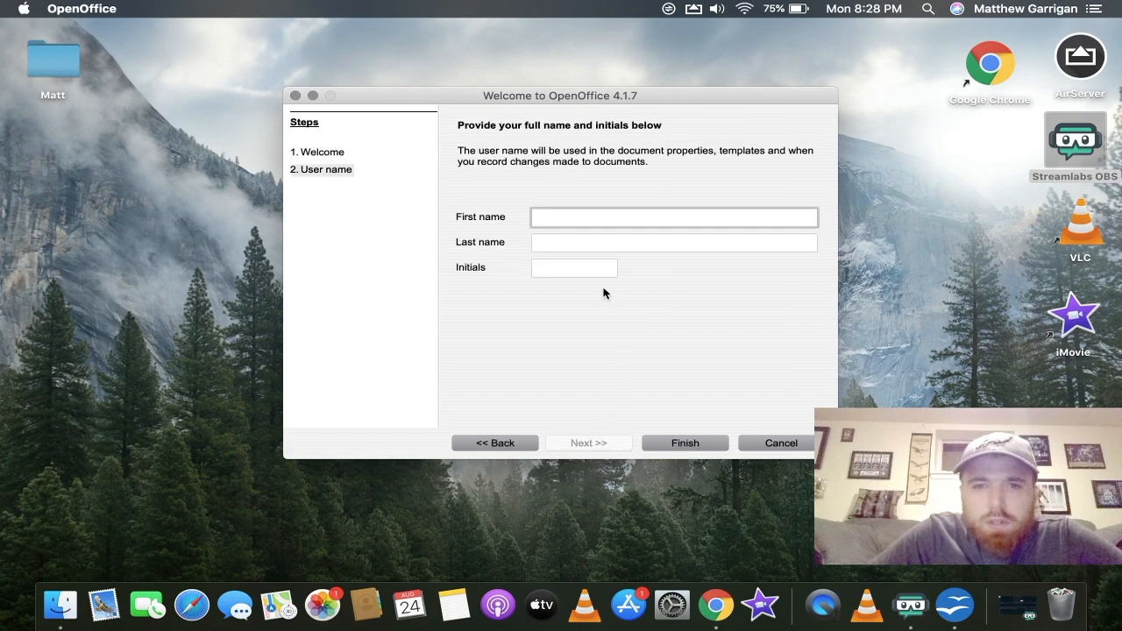
mouse_move(676, 297)
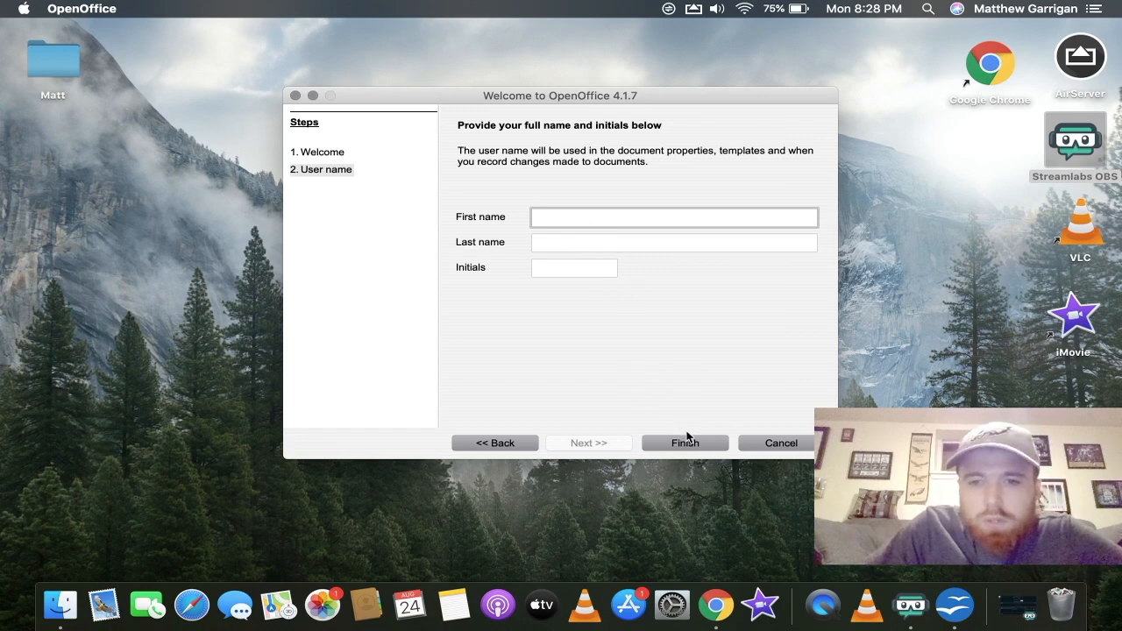
left_click(673, 217)
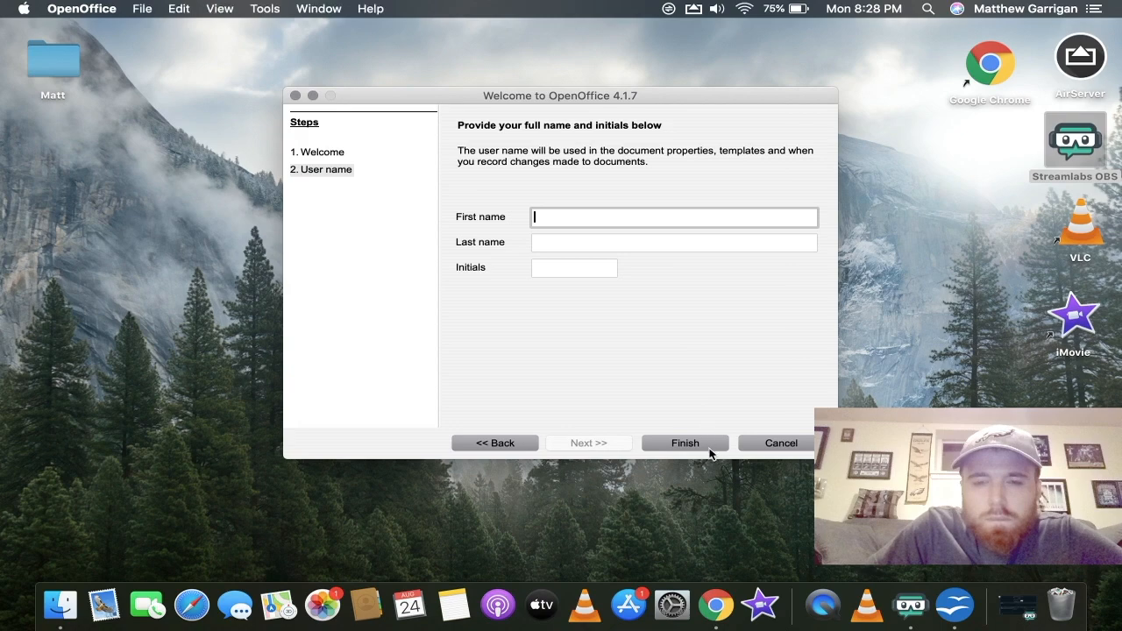
Finish the welcome wizard with no name entered, opening the Start Center
left_click(685, 443)
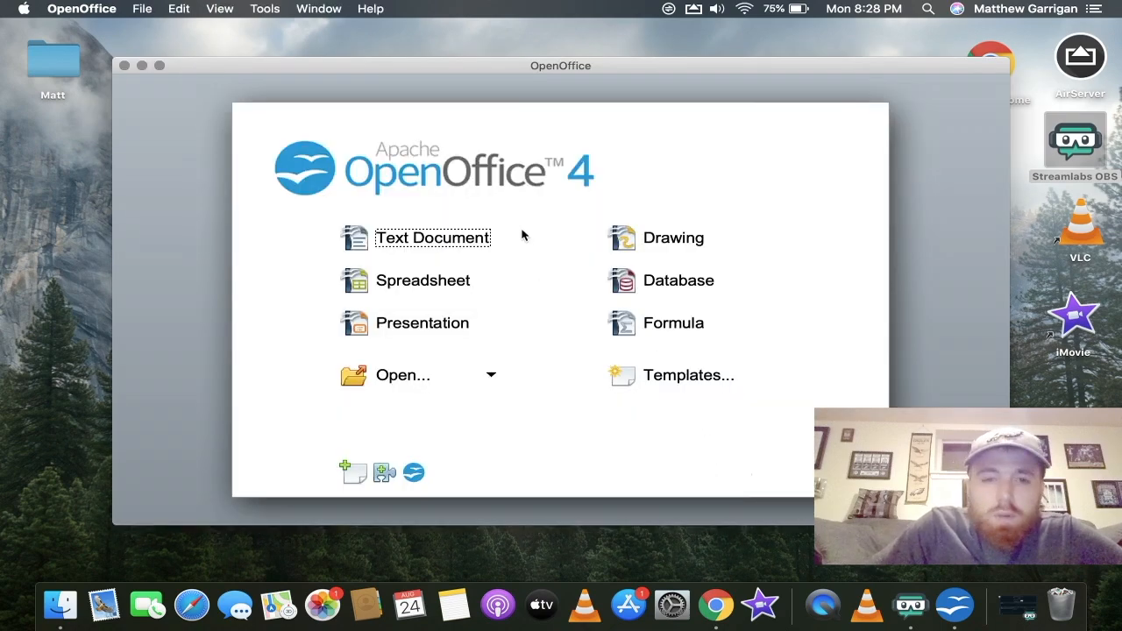
mouse_move(539, 218)
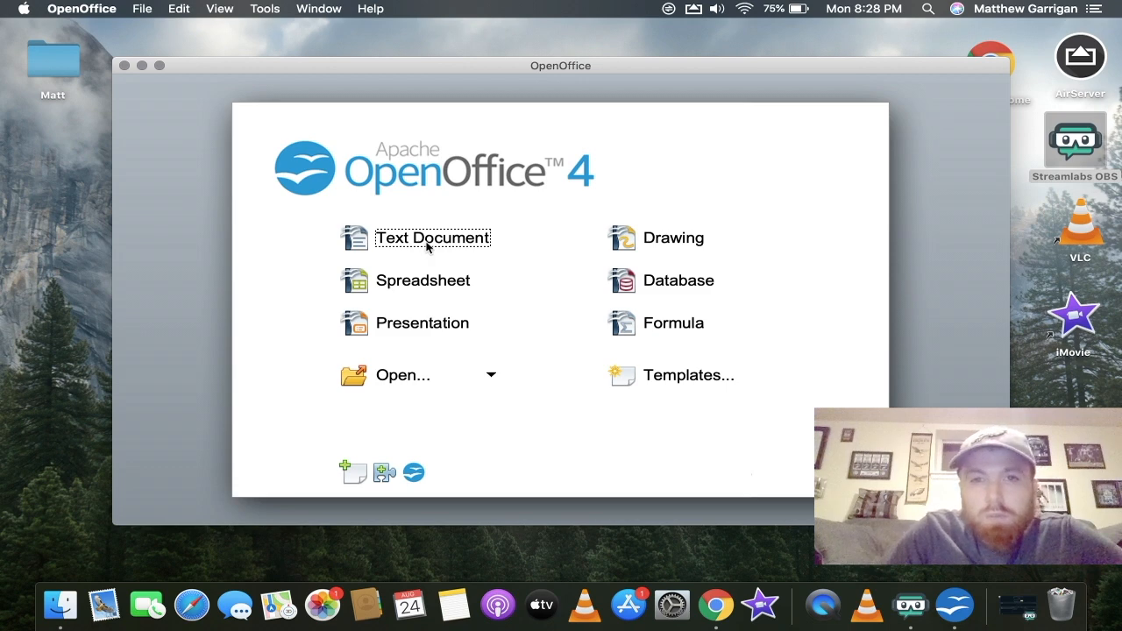
mouse_move(463, 265)
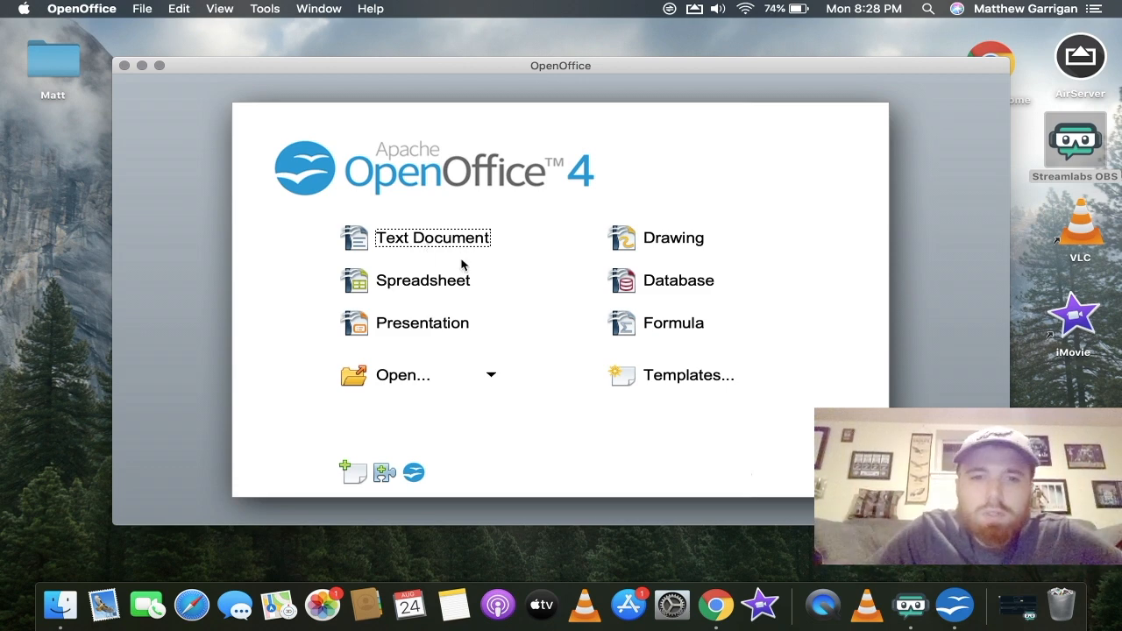
mouse_move(444, 296)
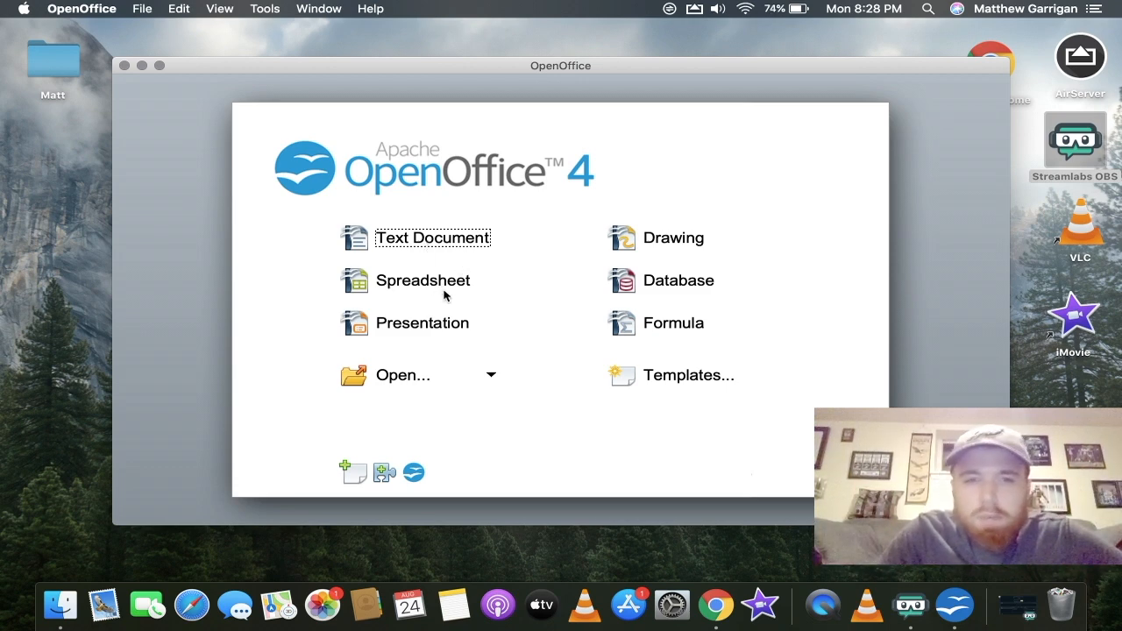
mouse_move(408, 335)
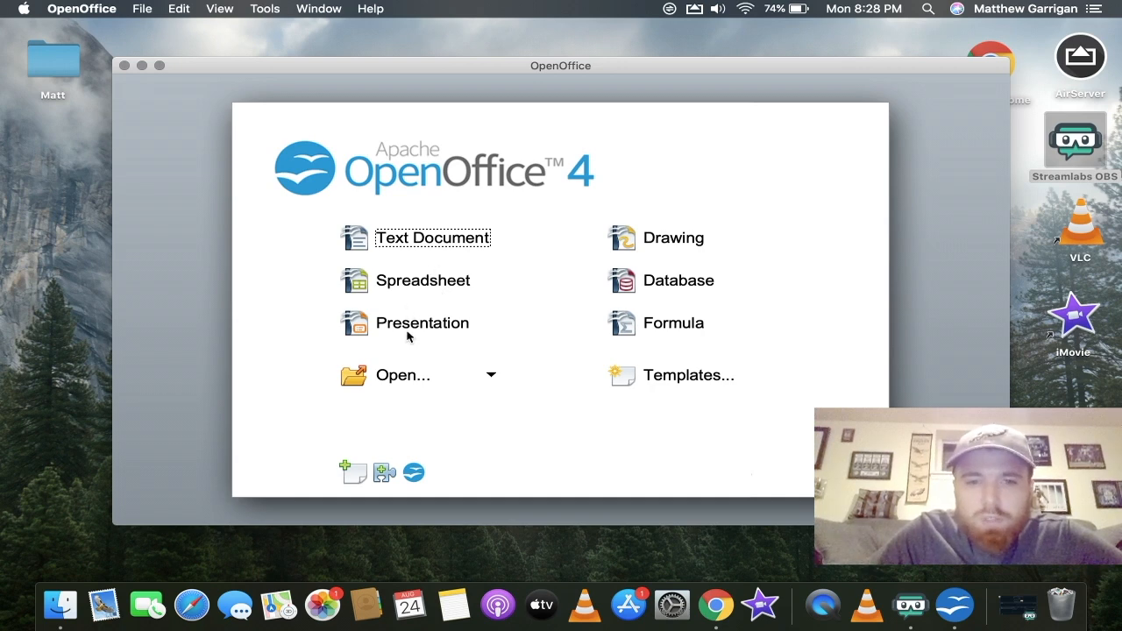
mouse_move(418, 240)
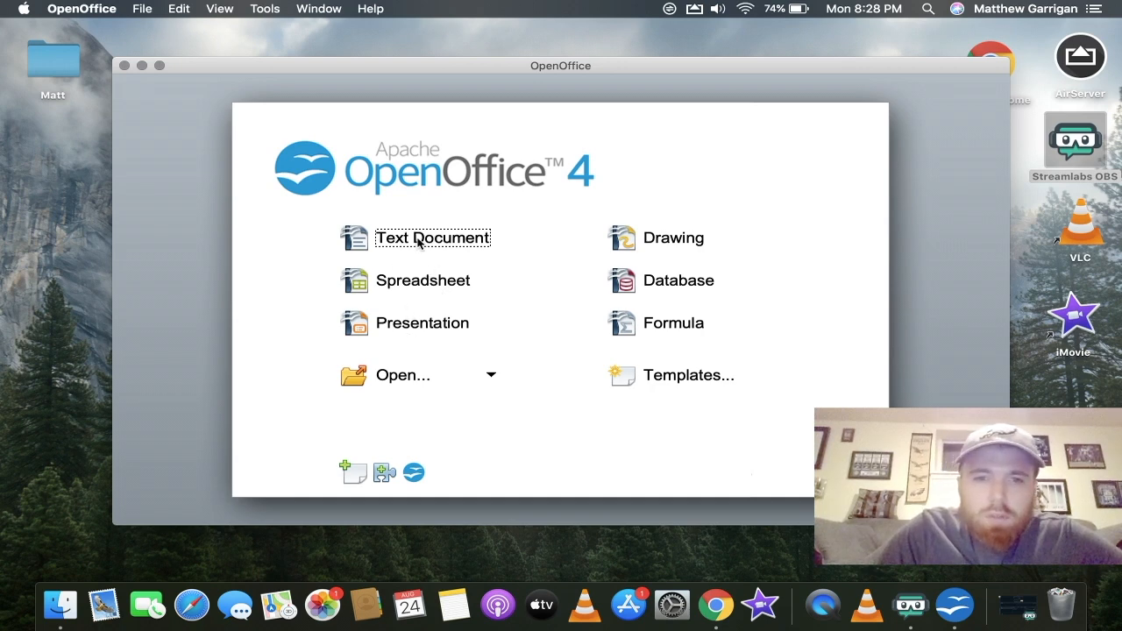
Create a blank Writer text document from the Start Center, then close it
left_click(432, 237)
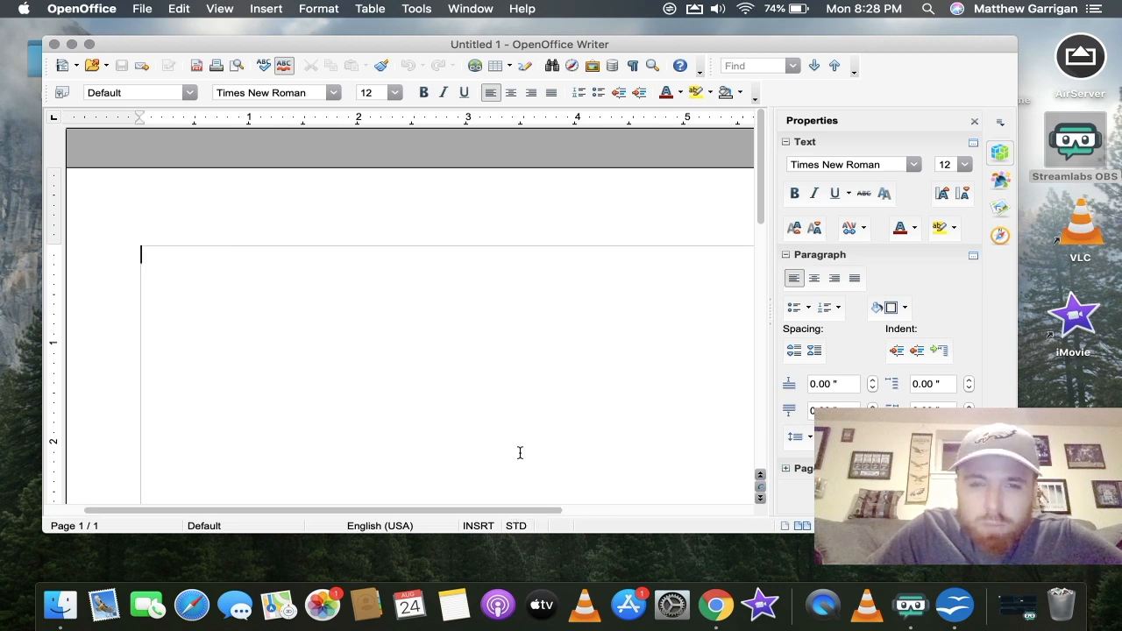
mouse_move(396, 278)
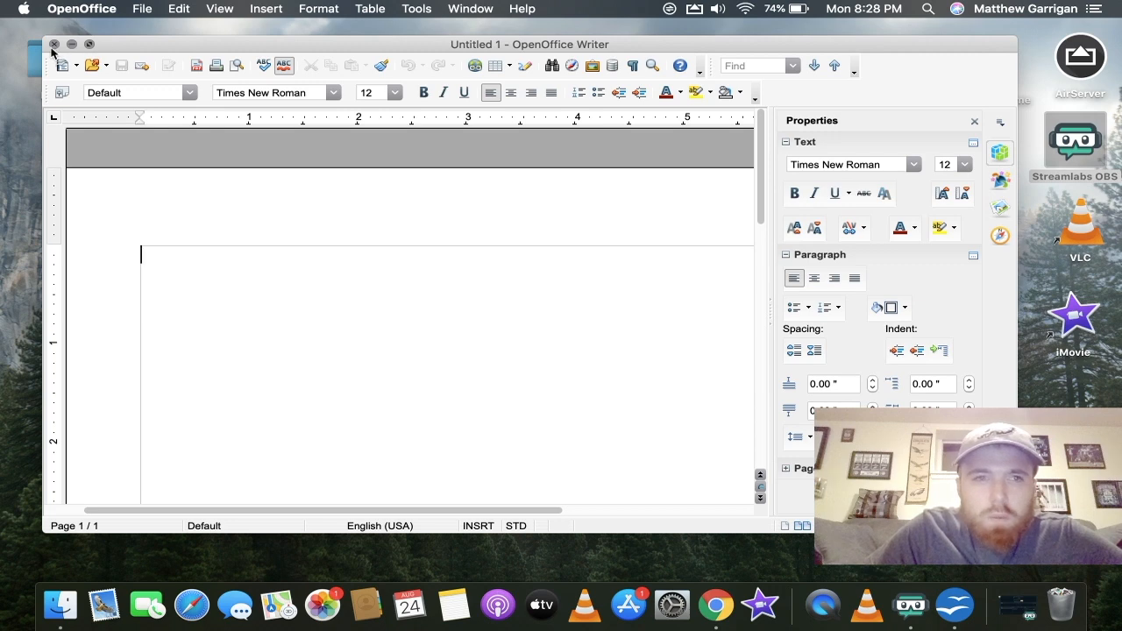
left_click(53, 44)
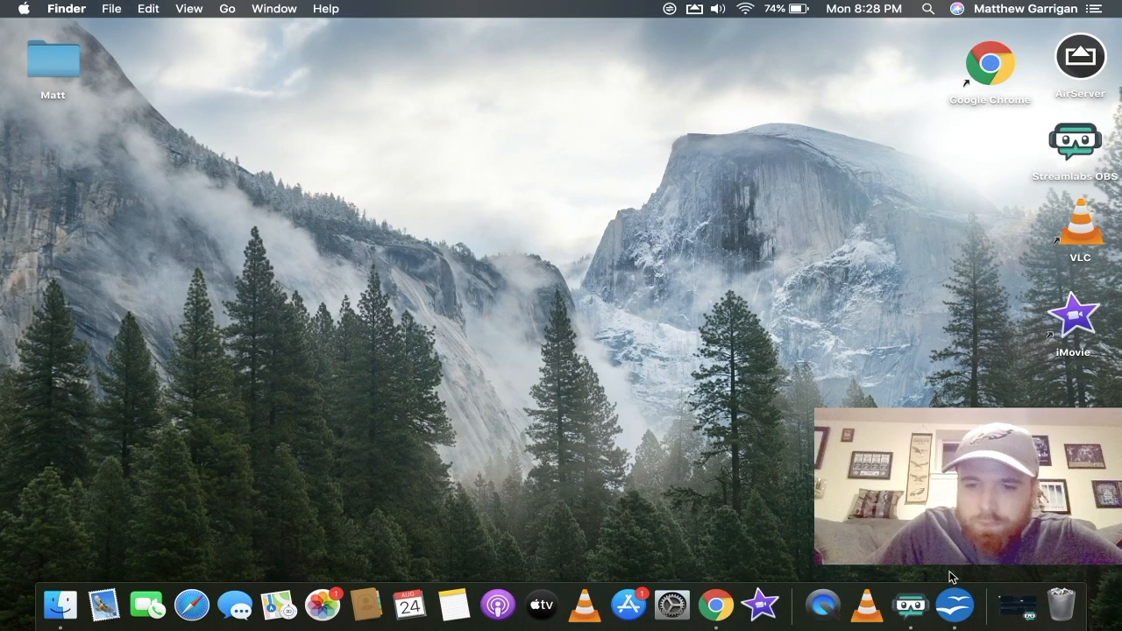
mouse_move(846, 344)
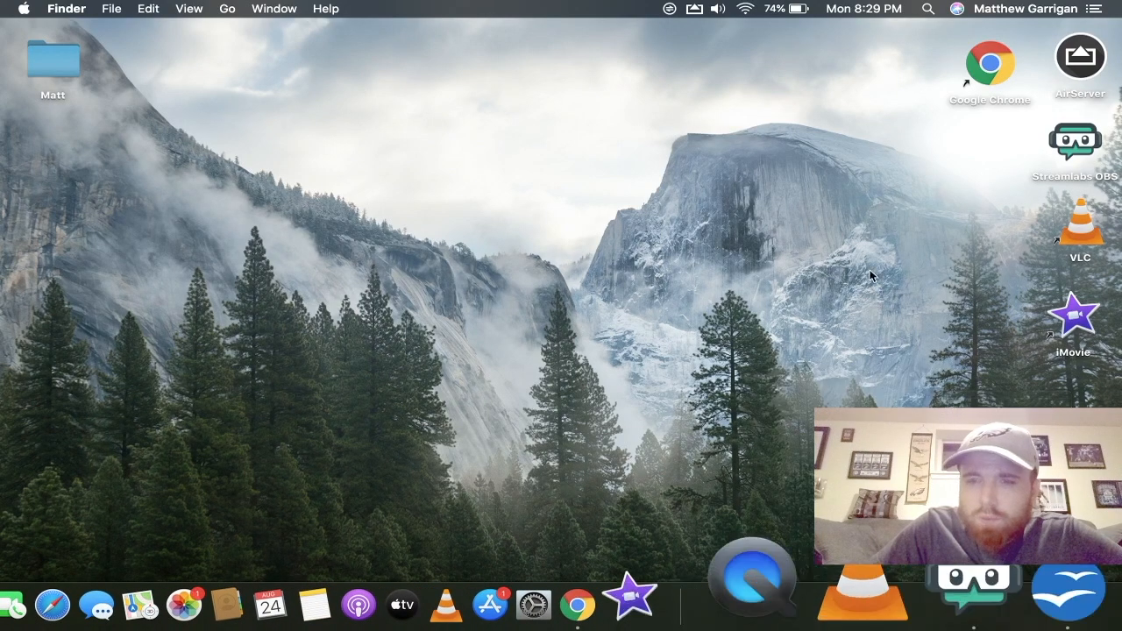
Find Applications through Spotlight and drag OpenOffice onto the desktop as a shortcut
left_click(926, 9)
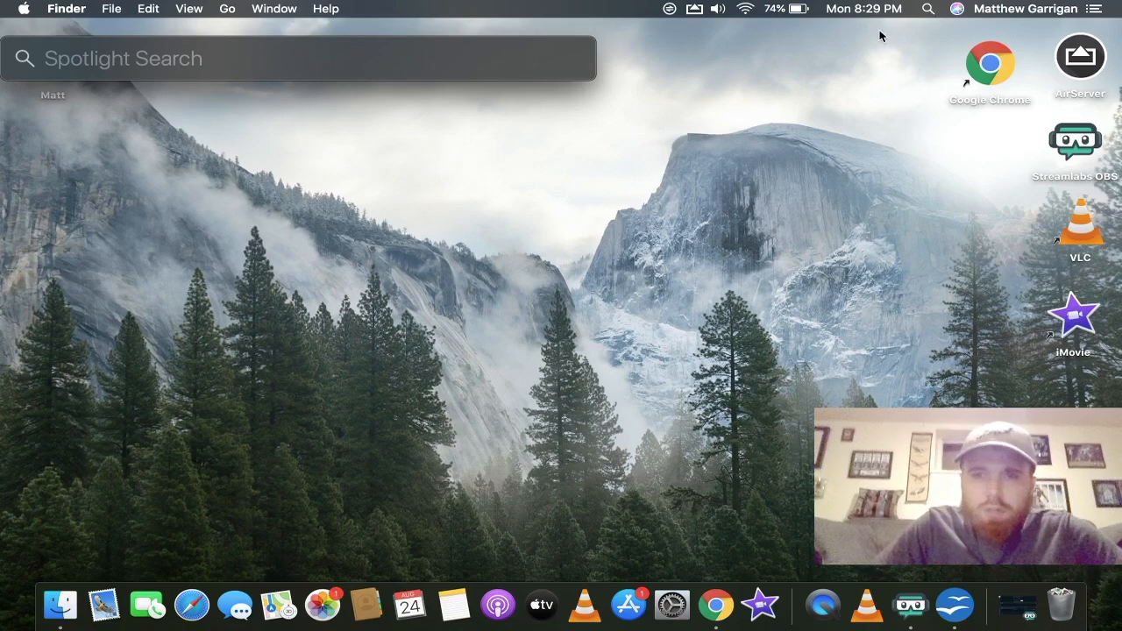
type("app")
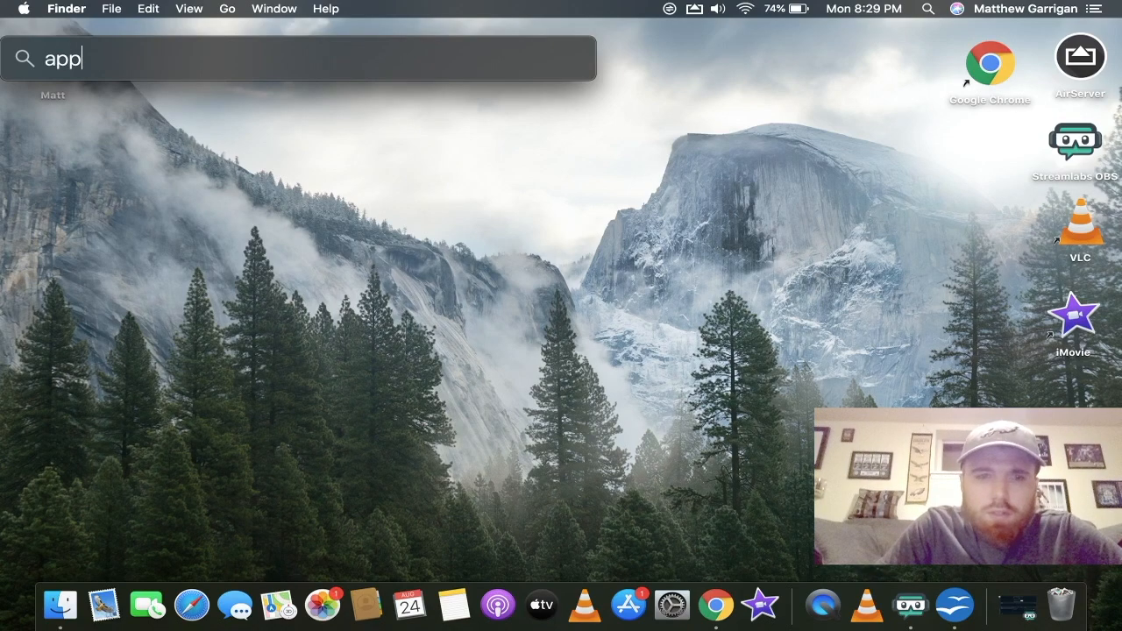
type("lications")
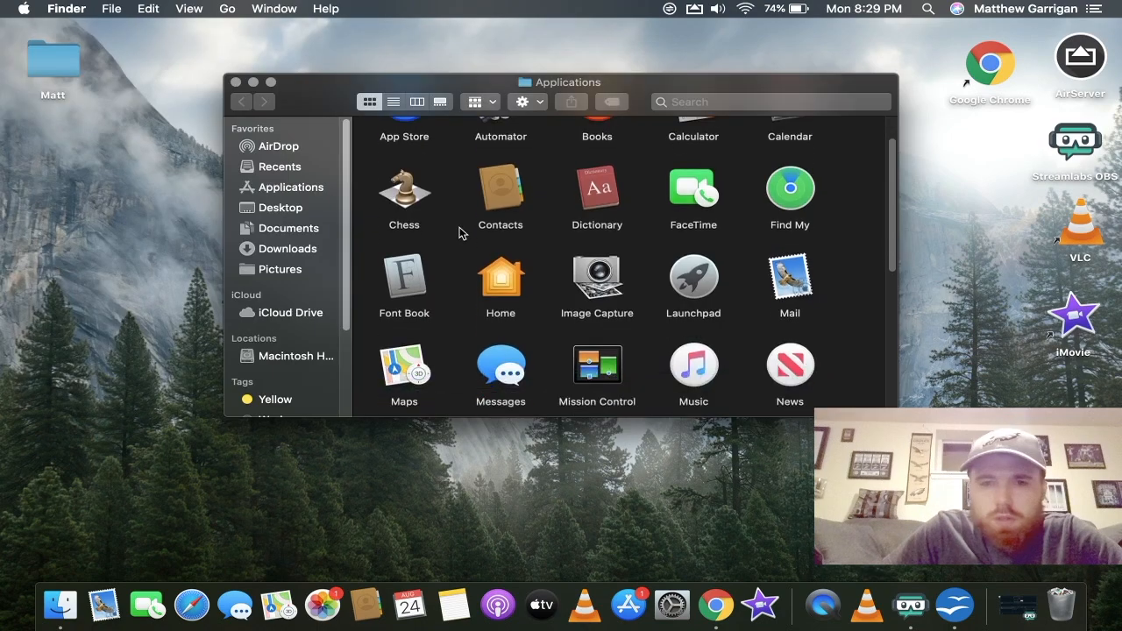
scroll("down", 3)
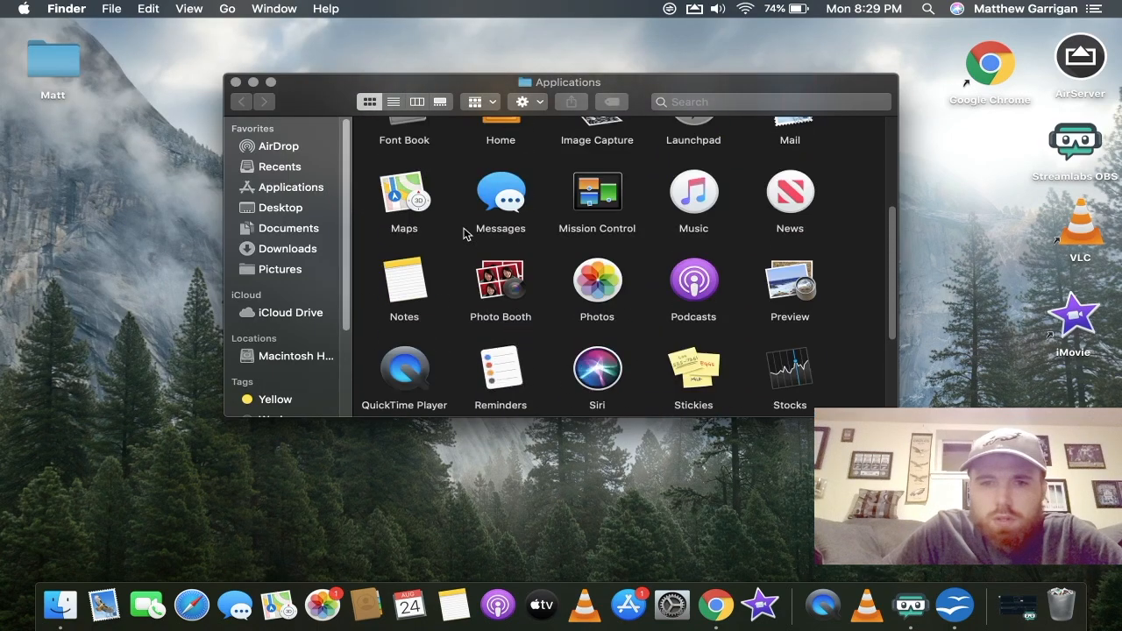
scroll("down", 3)
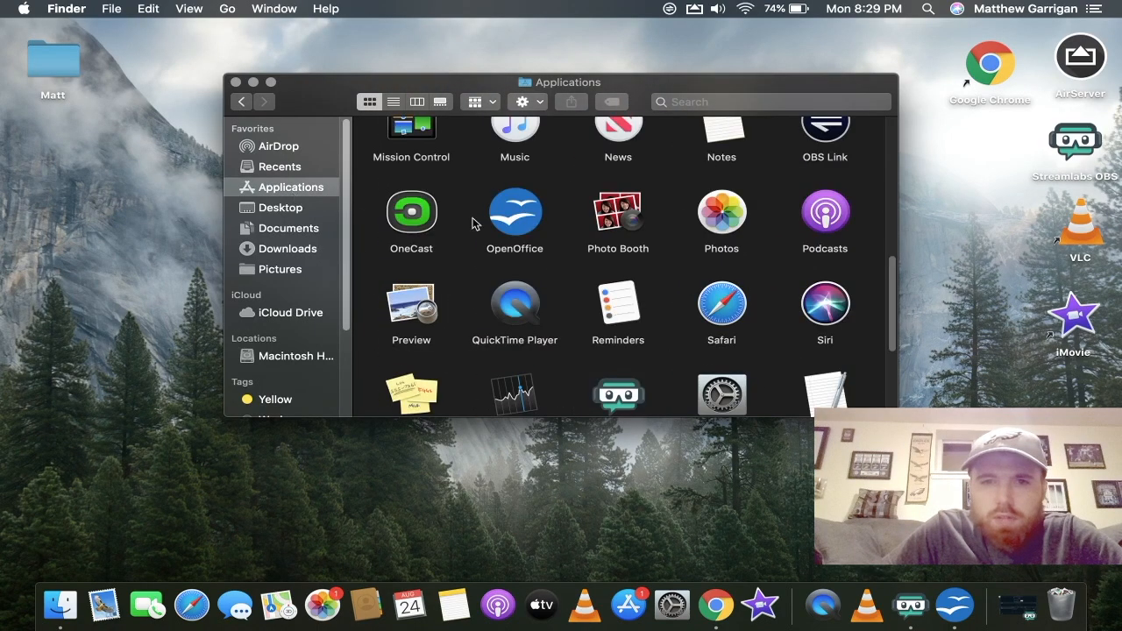
left_click(514, 213)
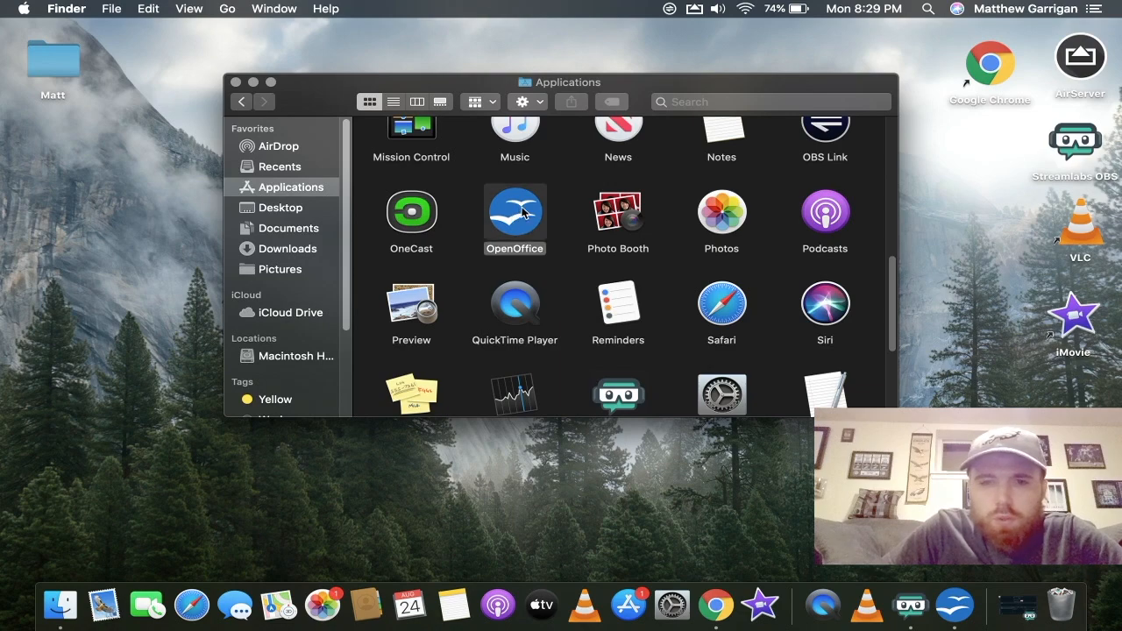
left_click_drag(515, 212, 64, 229)
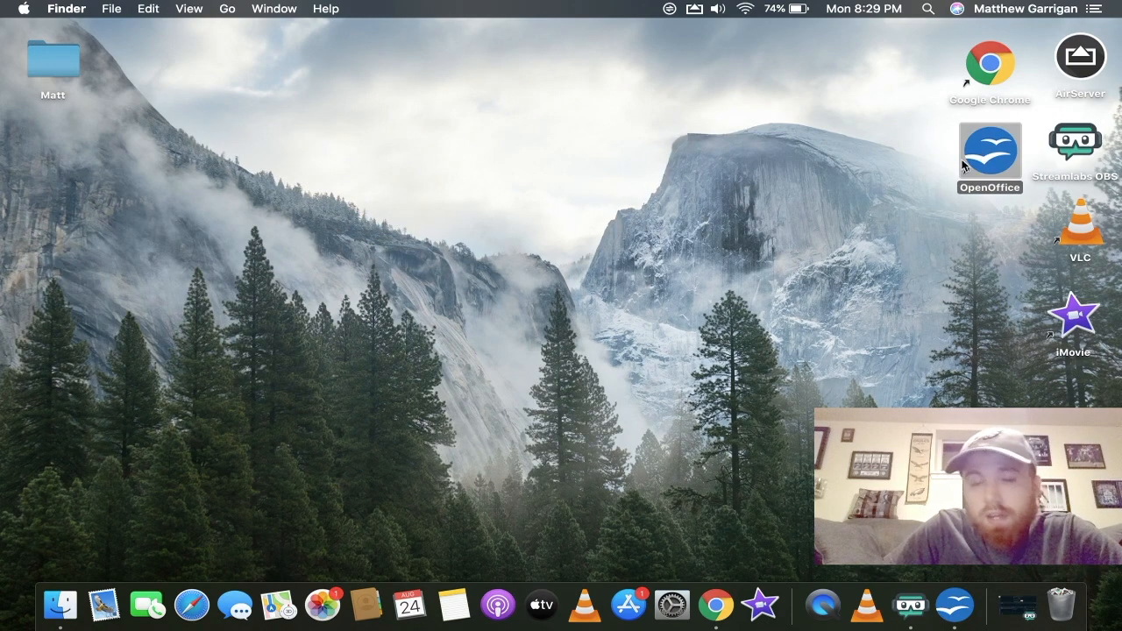
mouse_move(927, 380)
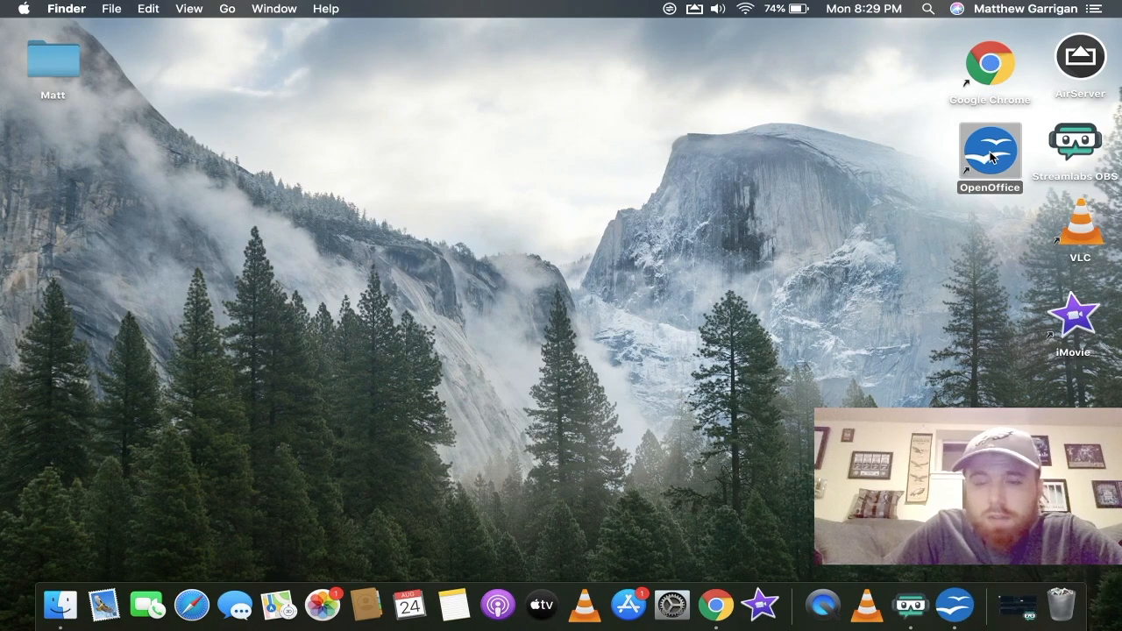
mouse_move(629, 244)
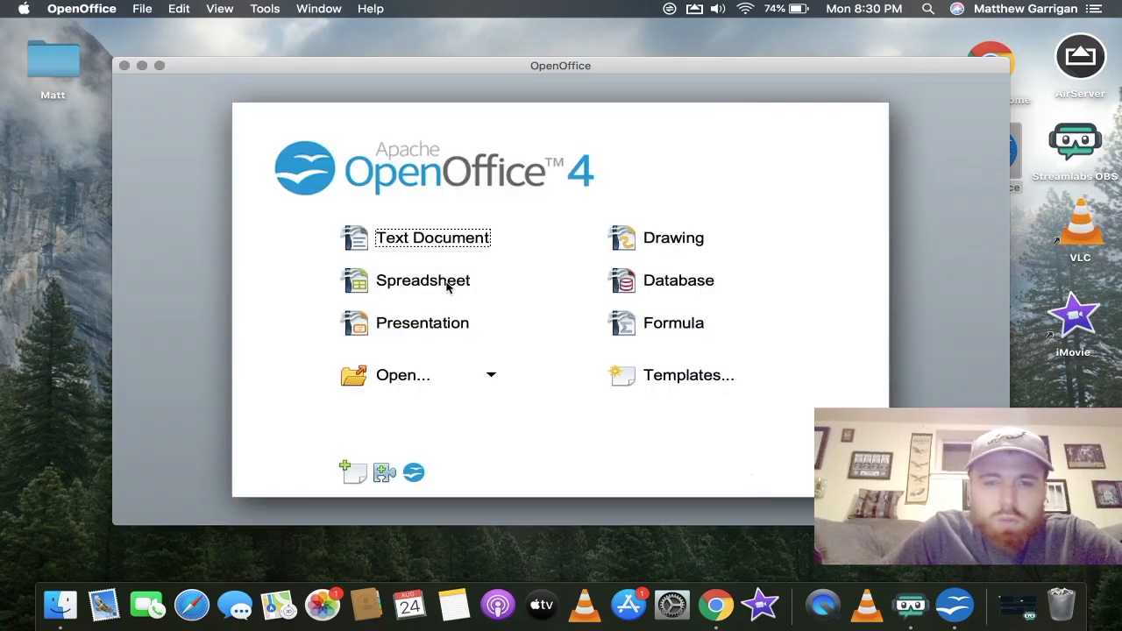
Open a blank Calc spreadsheet from the Start Center, then close its window
left_click(422, 280)
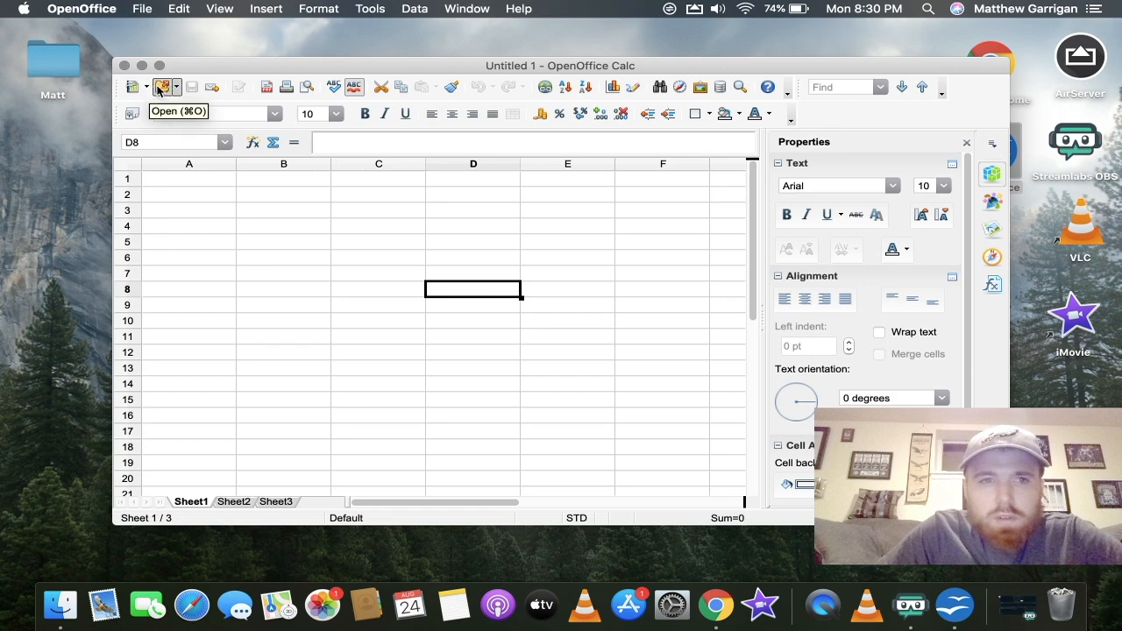
mouse_move(481, 87)
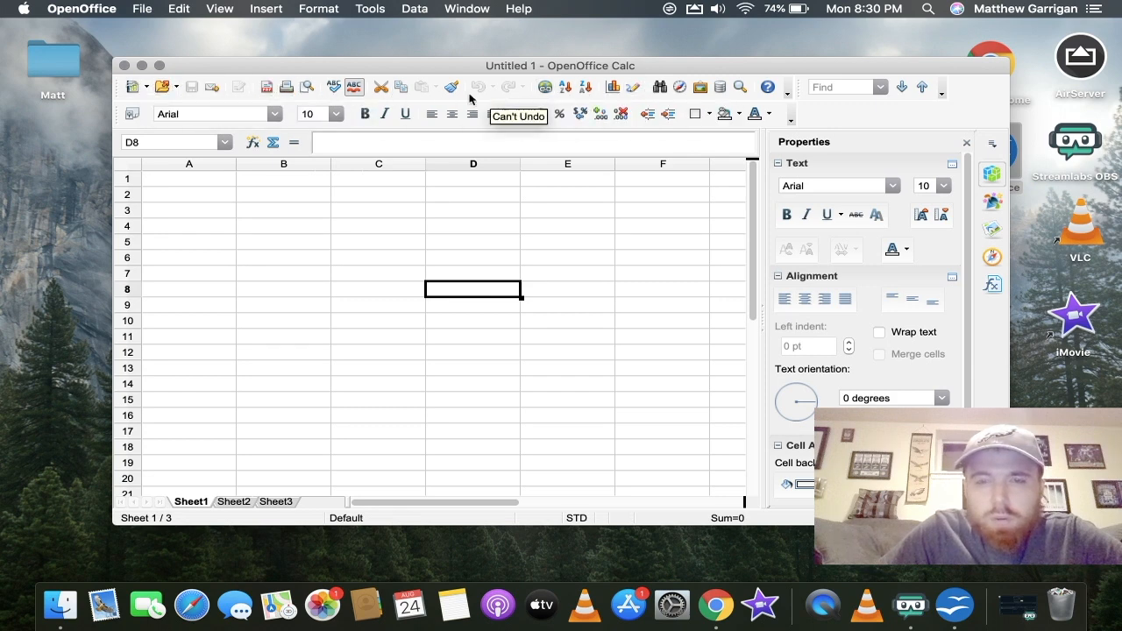
mouse_move(544, 87)
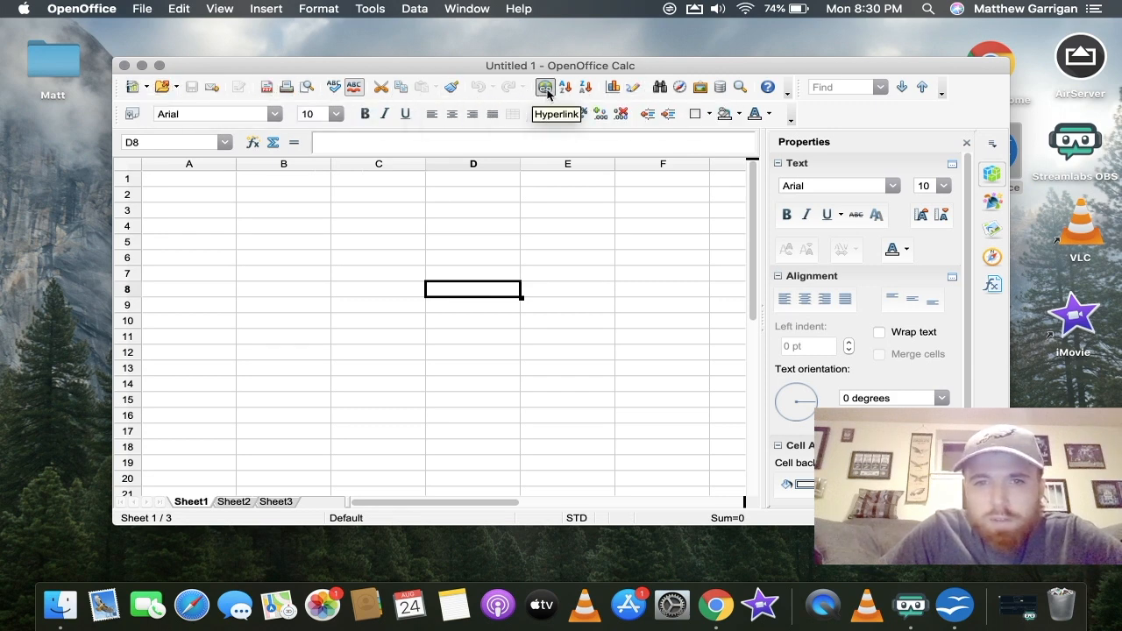
mouse_move(585, 86)
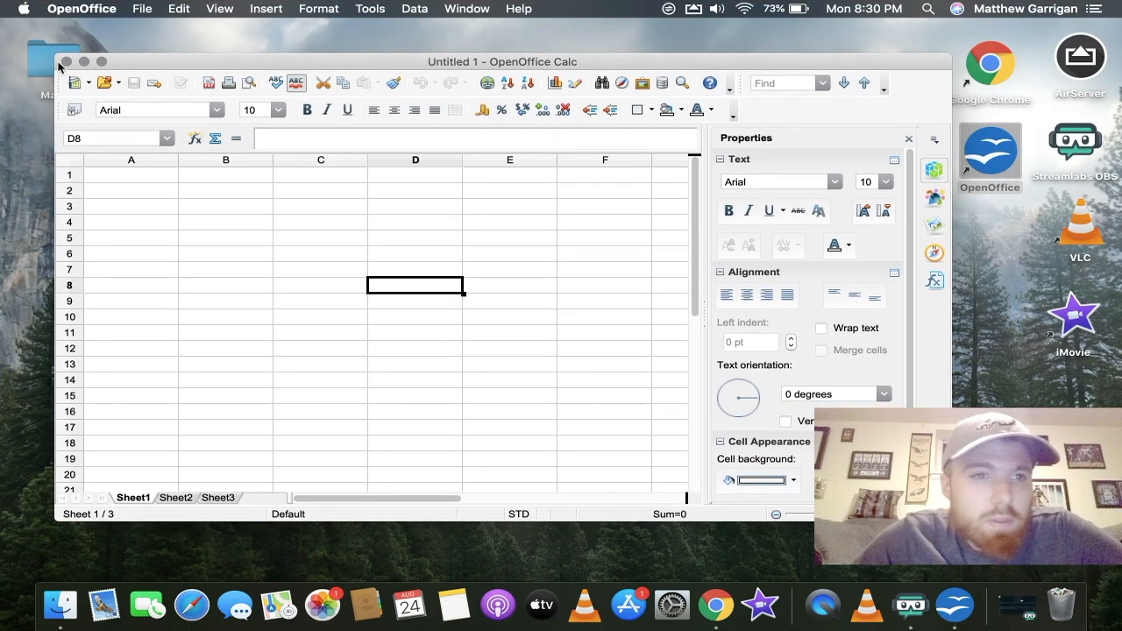
left_click(84, 62)
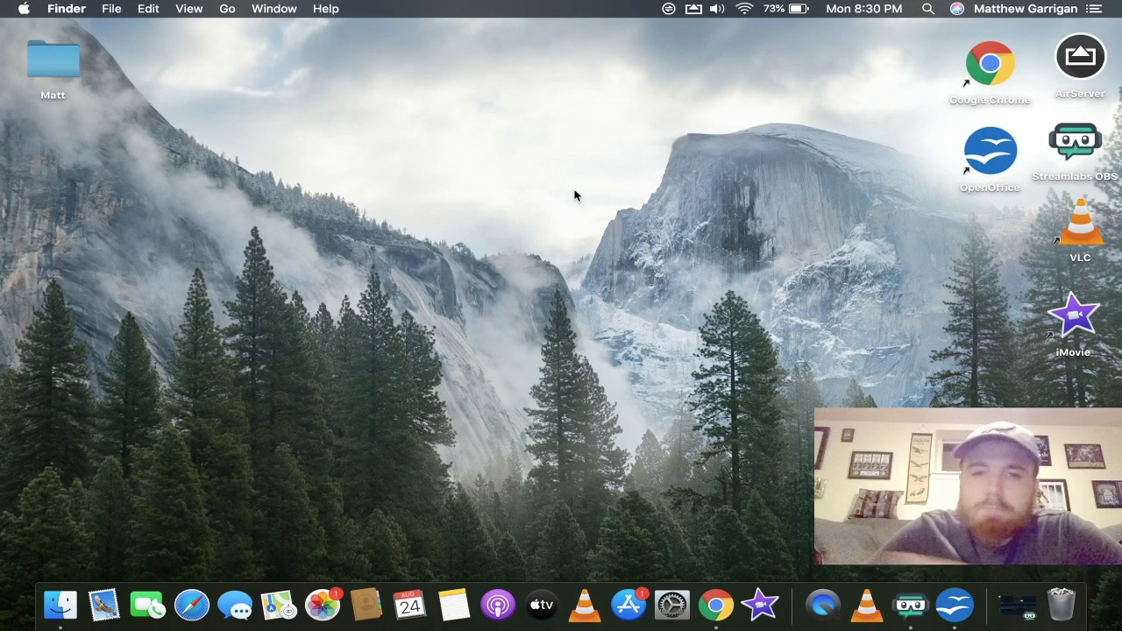